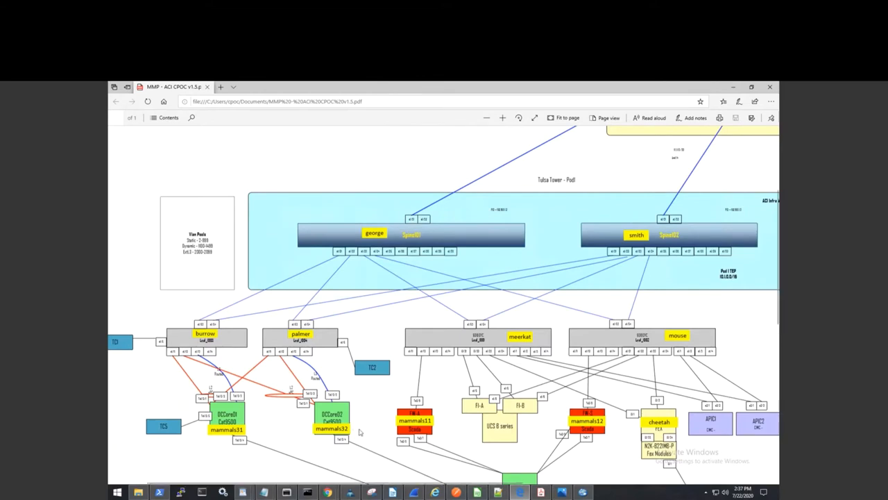
mouse_move(231, 400)
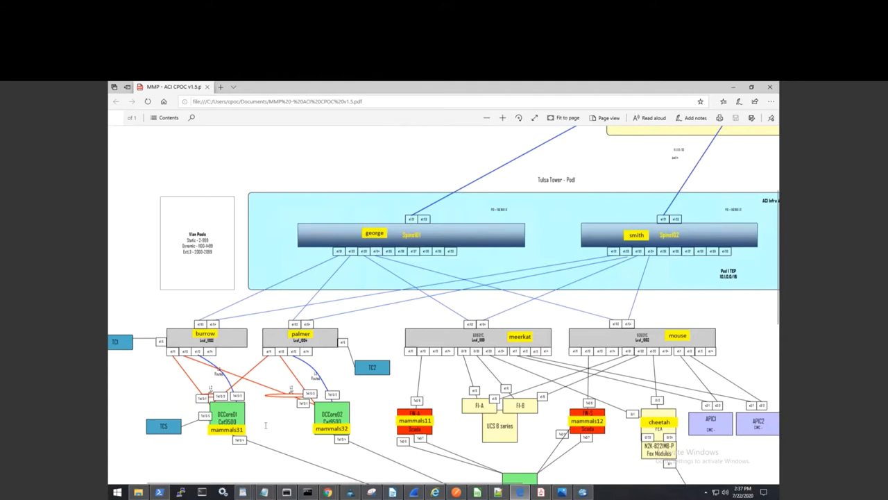
mouse_move(223, 355)
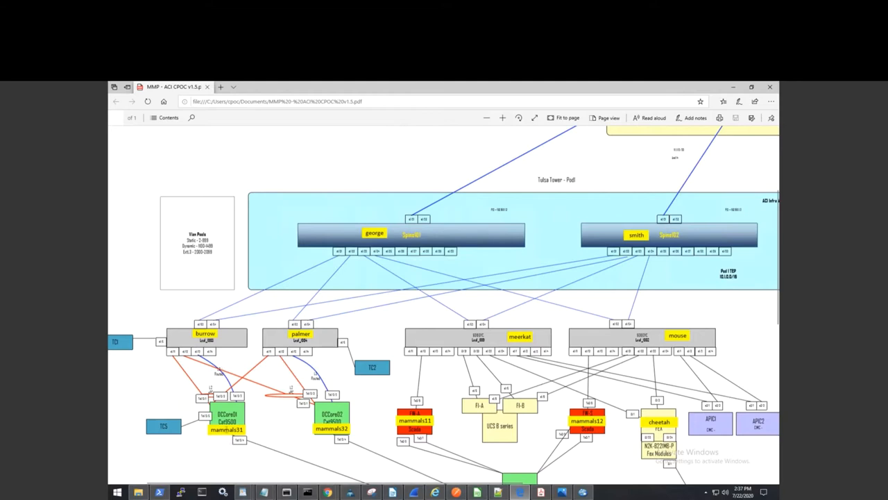
mouse_move(293, 480)
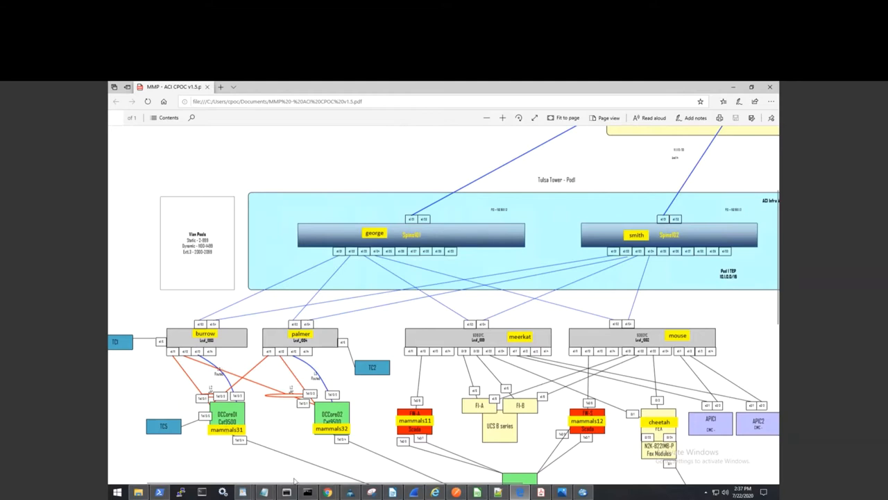
On mammals31, show LLDP neighbors (burrow, palmer) and the EtherChannel summary with LACP Po1
click(286, 492)
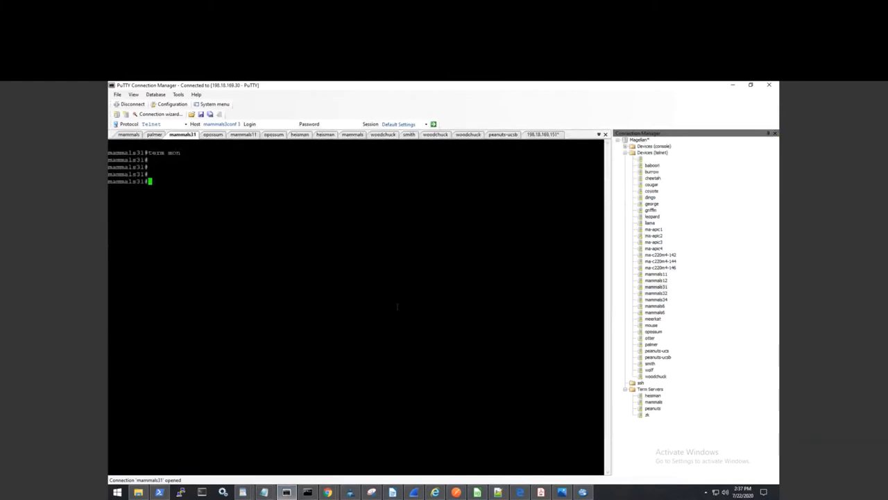
text(show)
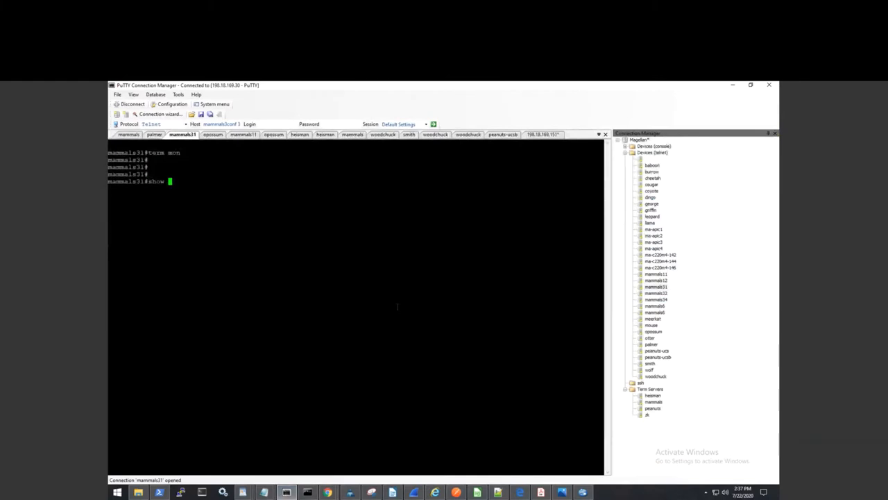
text(lls)
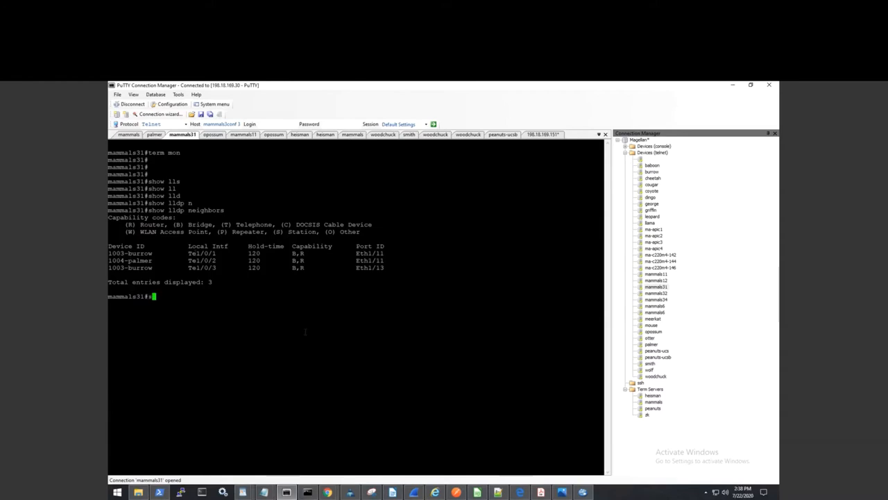
text(show eth)
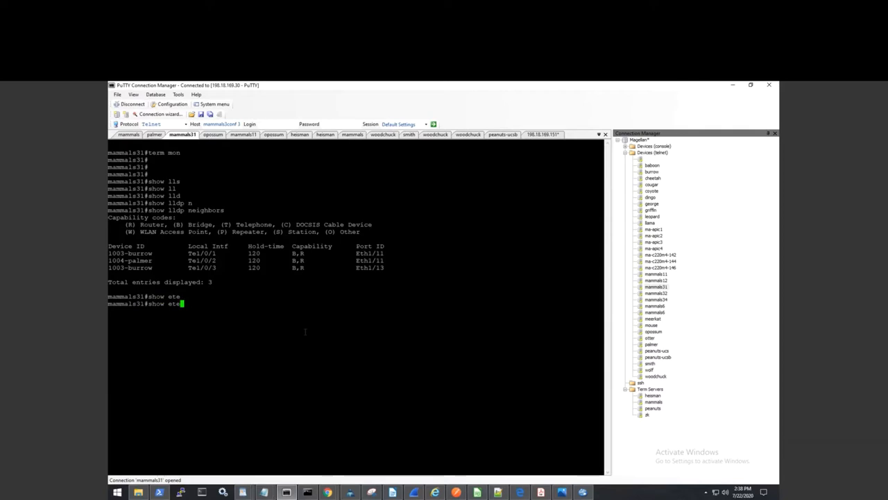
text(show etherchannel summary)
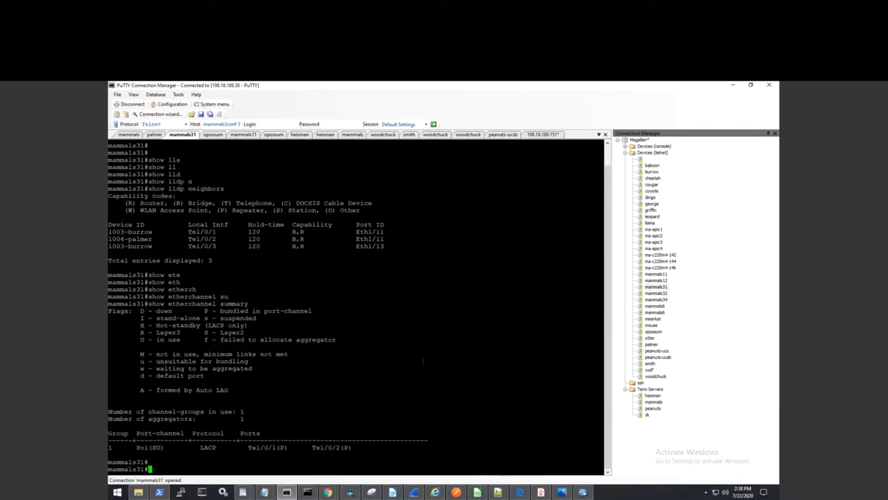
Show running configs of Te1/0/1, Te1/0/2 and Po1: trunk with LACP channel-group 1 active
text(sh run)
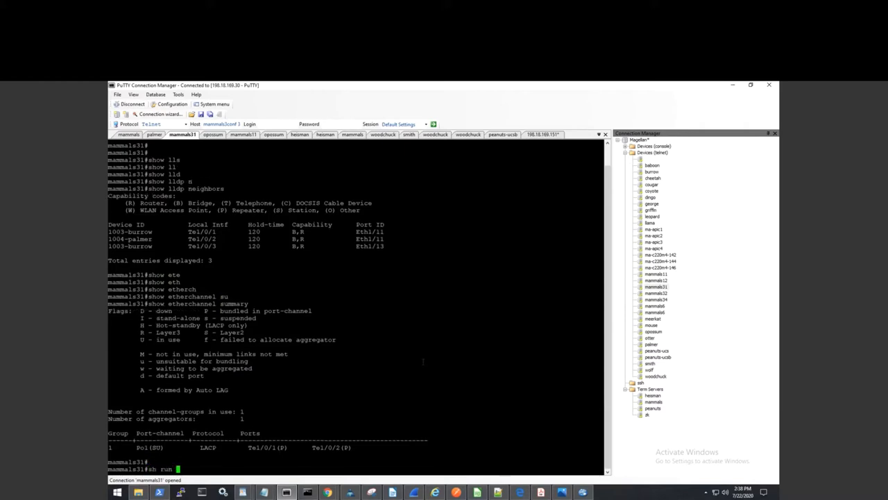
text(int te)
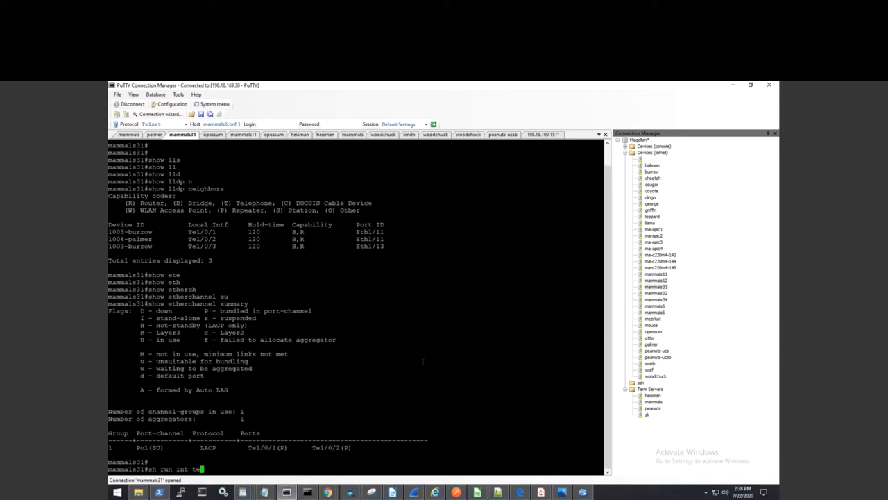
text(/0/1)
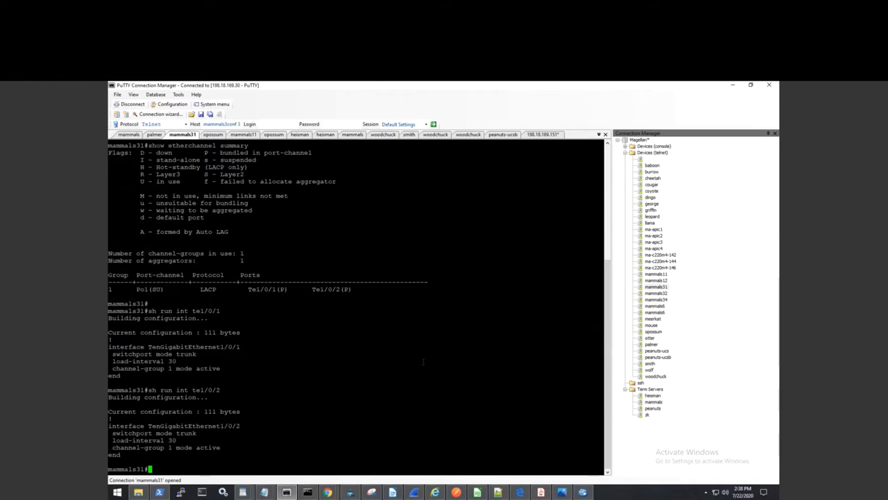
text(sh)
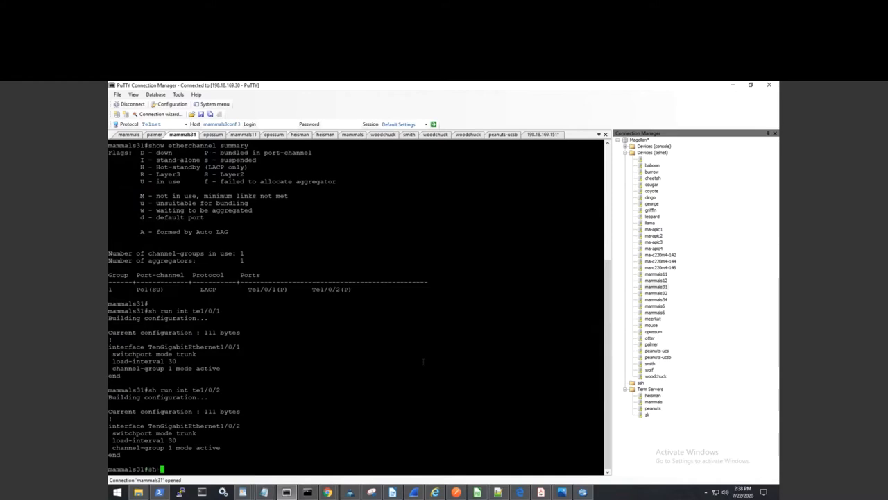
text(r)
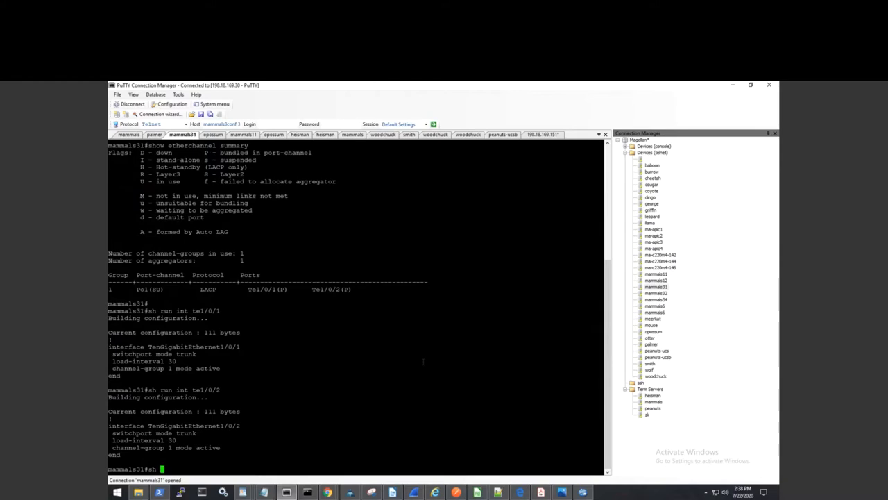
text(run int po1)
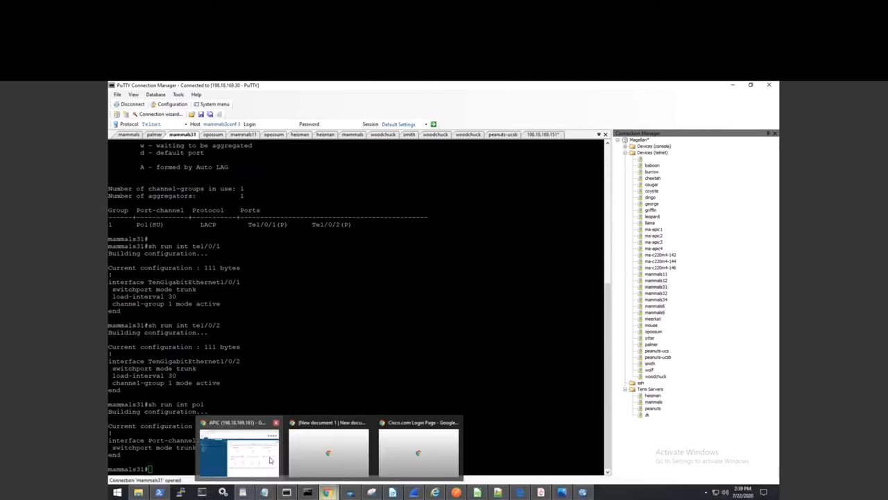
In tenant prod, open net100-epg's Domains page listing the VMware VMM and physical domains
click(238, 451)
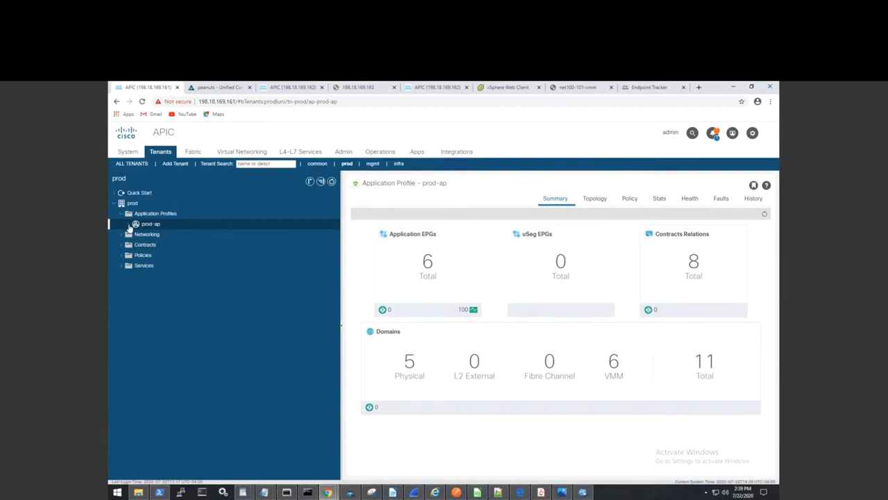
click(136, 223)
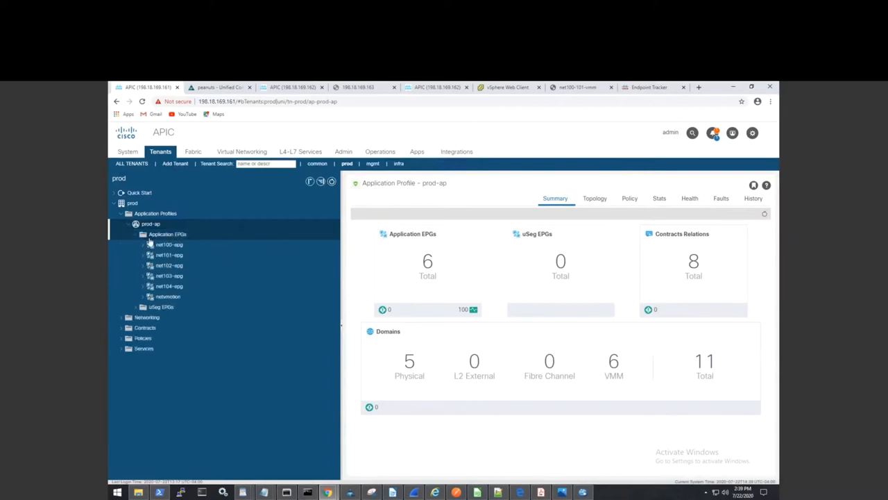
click(144, 244)
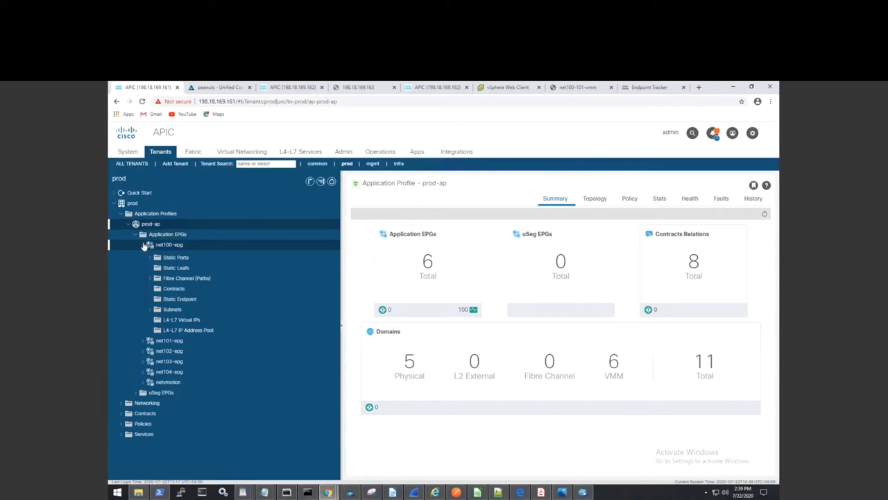
click(145, 244)
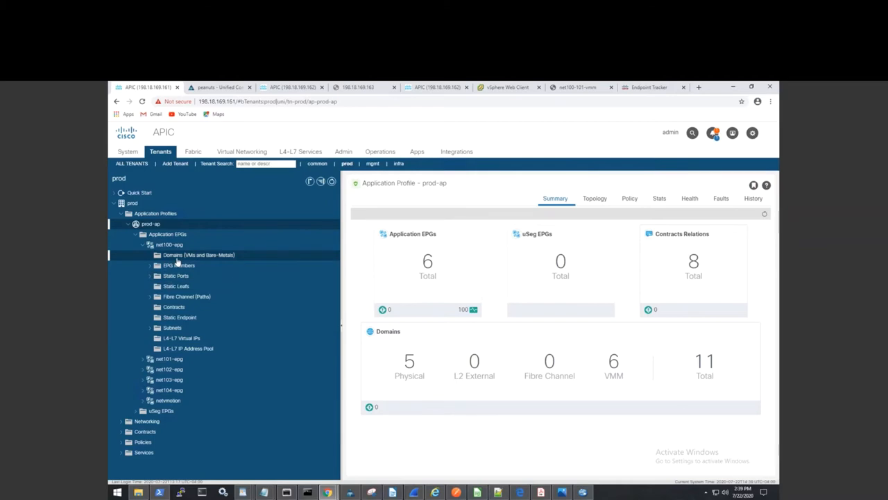
click(198, 255)
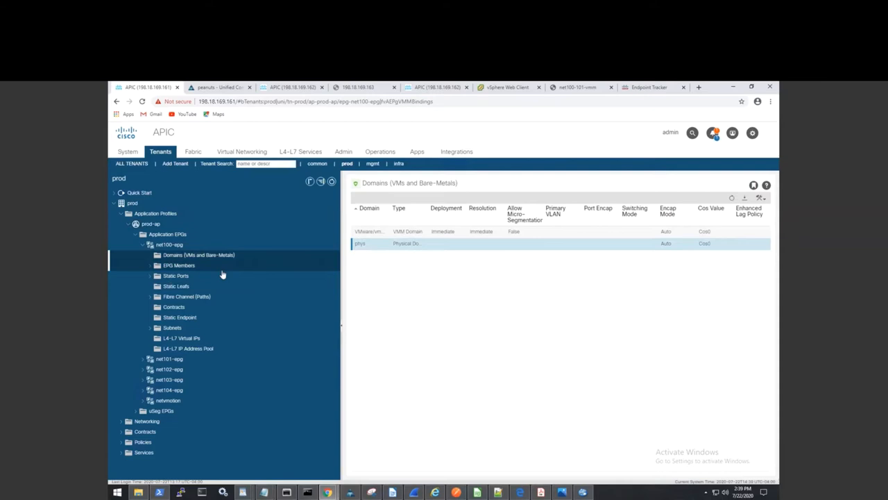
Review net100-epg's Static Ports: seven vlan-100 trunk paths across Pod-1 and Pod-2
click(176, 275)
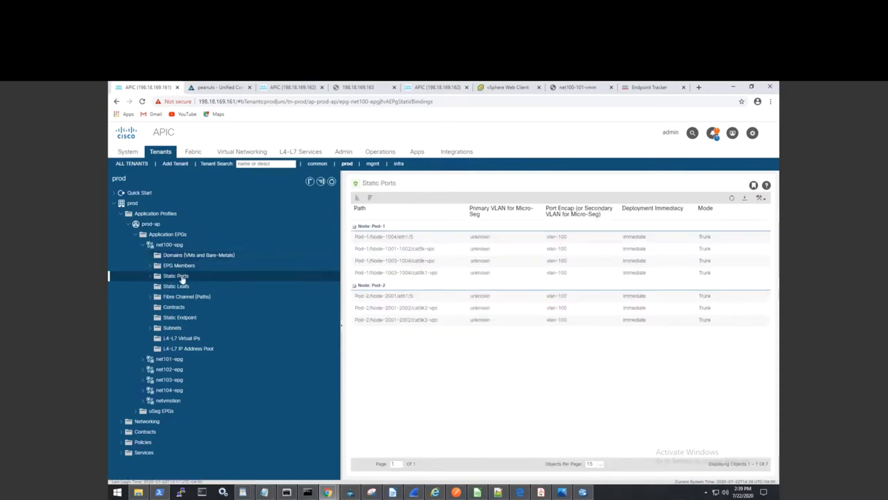
click(157, 276)
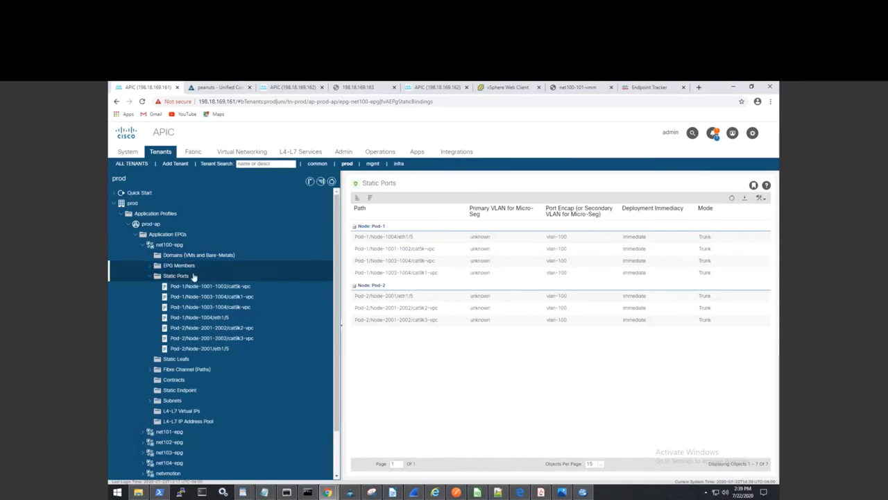
mouse_move(176, 276)
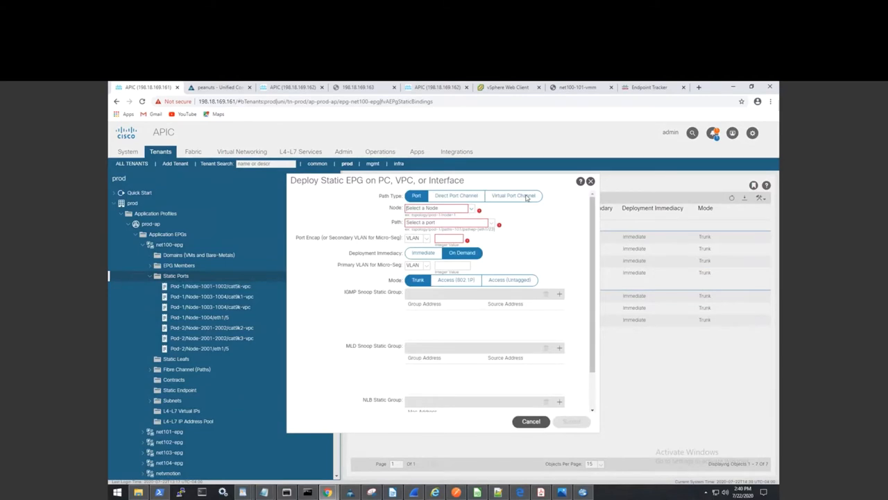
Fill the Deploy Static EPG form: vPC path cat9k1-vpc, VLAN 100, immediate deployment, trunk mode
click(513, 195)
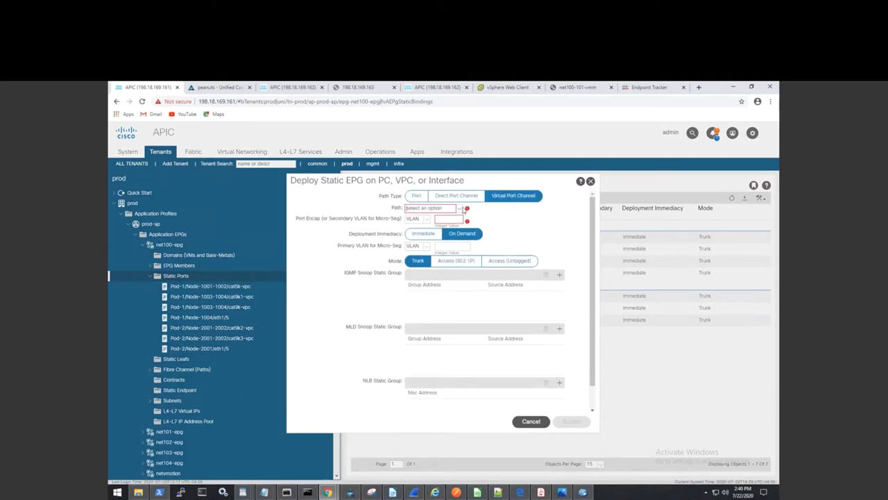
click(430, 208)
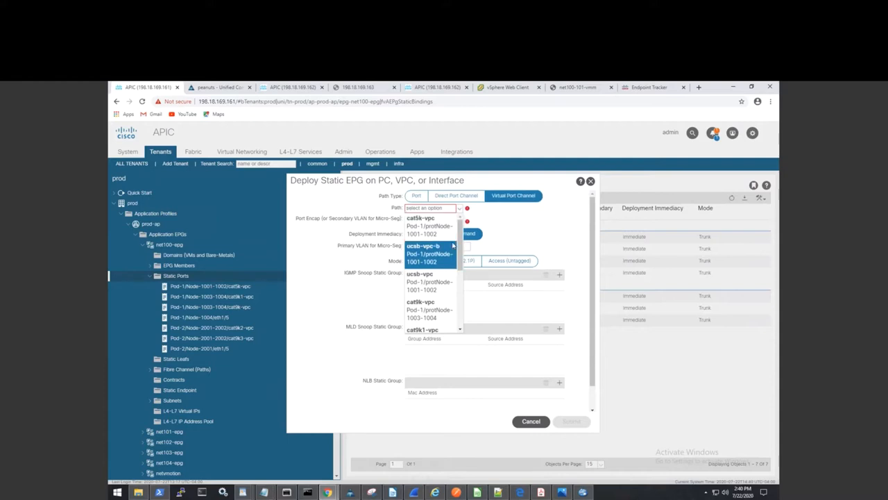
click(423, 253)
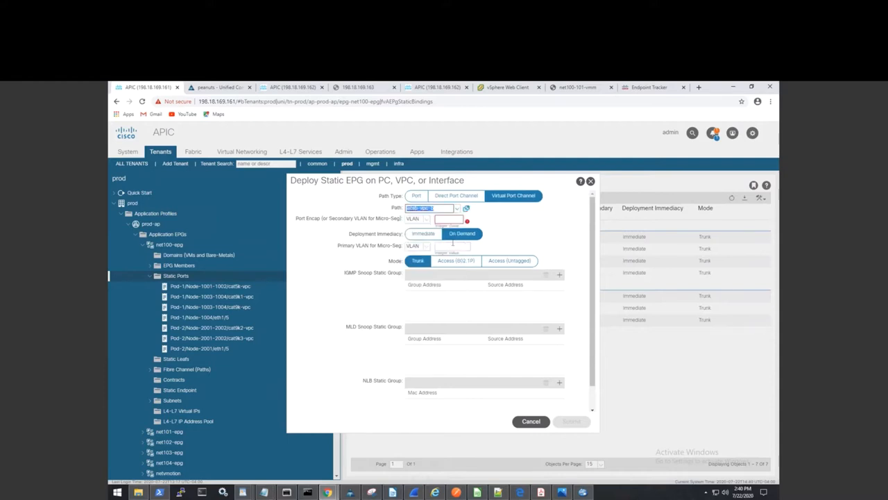
click(466, 207)
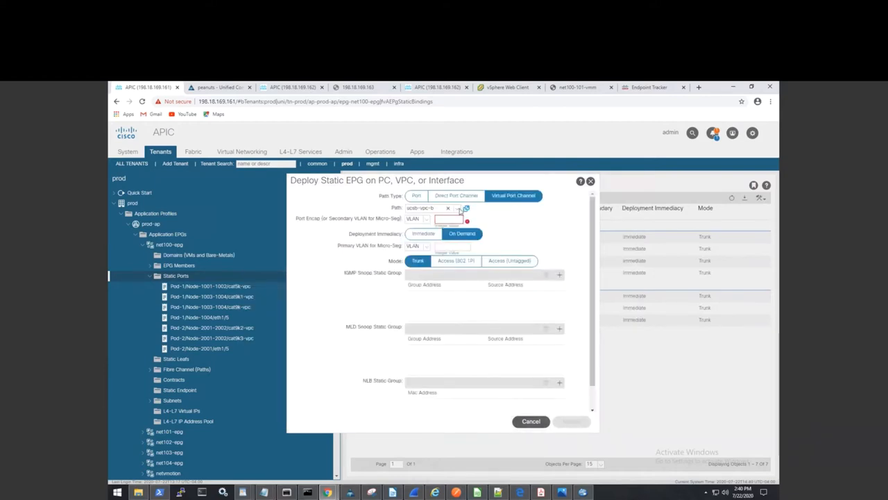
click(466, 208)
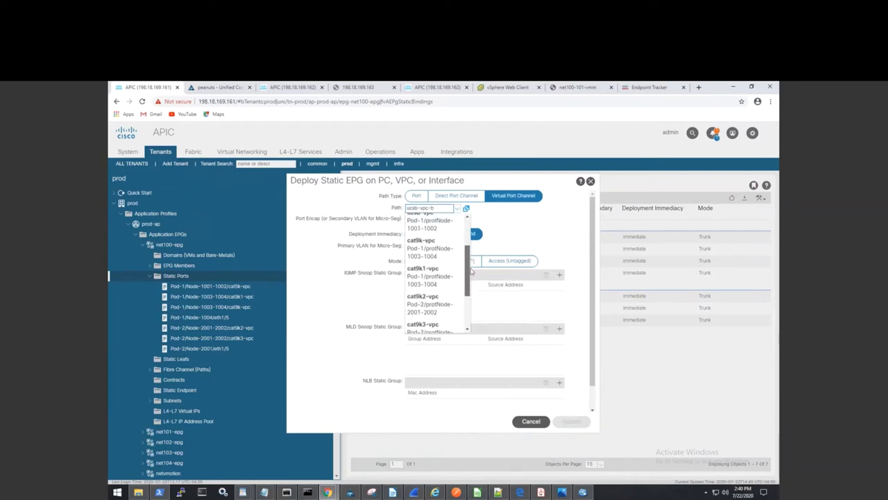
click(431, 218)
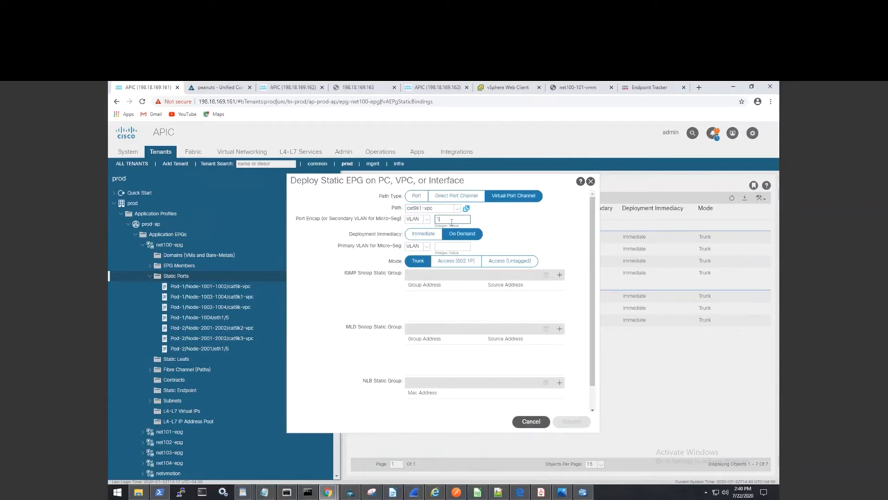
text(100)
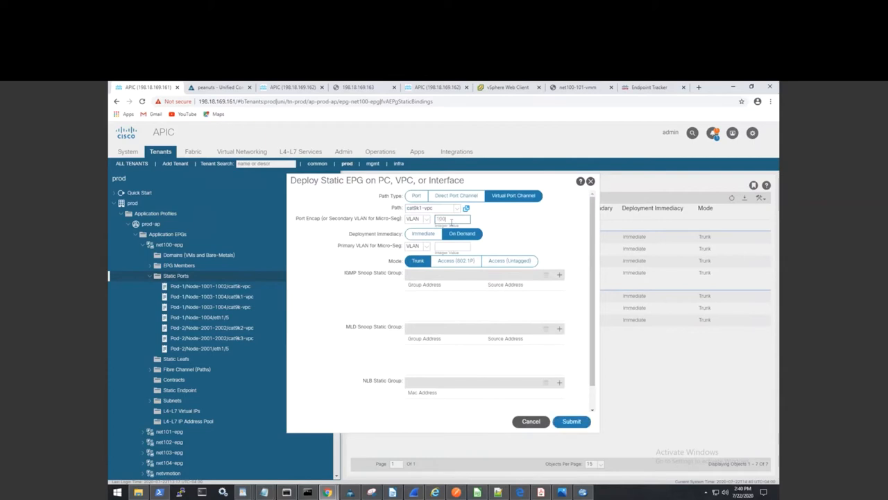
click(423, 233)
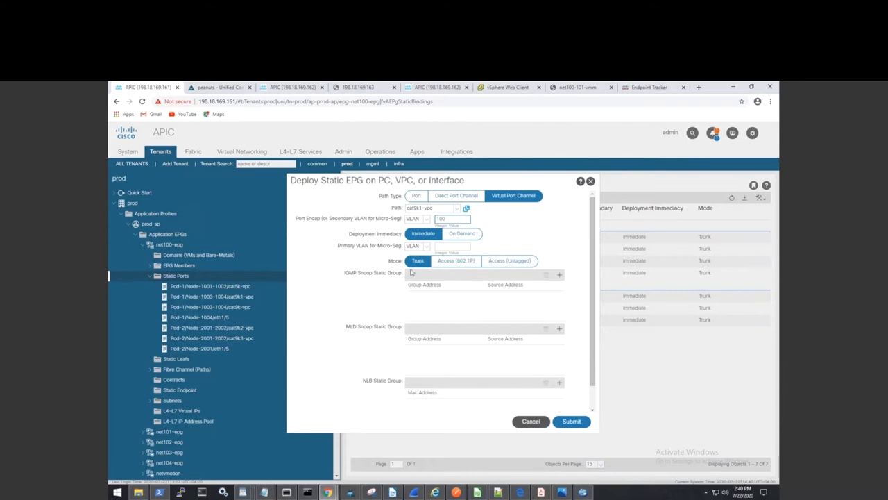
mouse_move(499, 264)
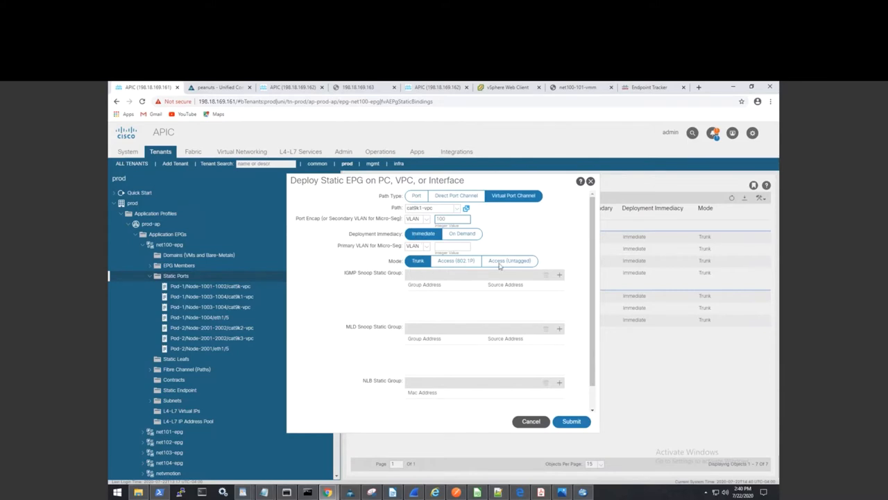
mouse_move(472, 266)
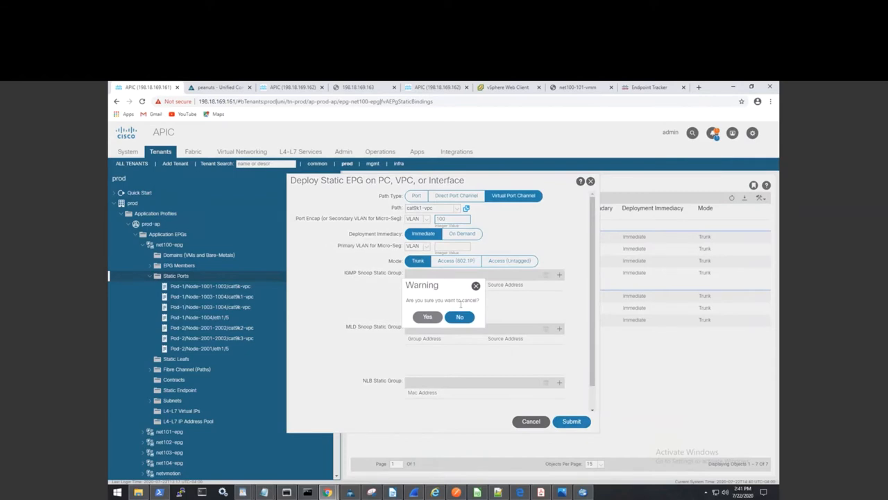
Confirm discarding the static port form, returning to net100-epg's seven vlan-100 trunk paths
click(427, 317)
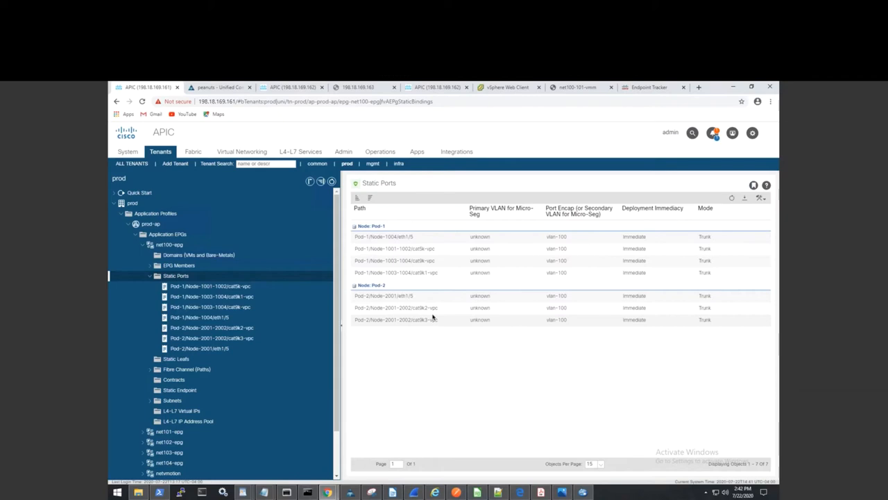
mouse_move(435, 317)
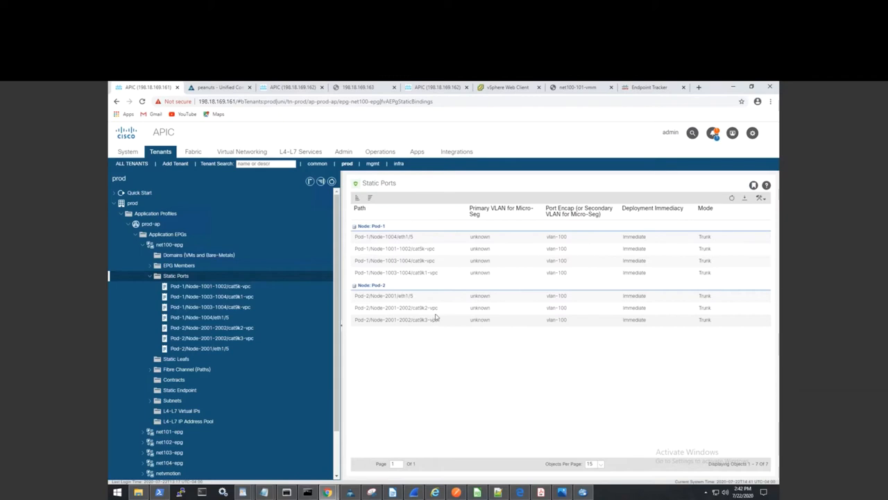
click(170, 244)
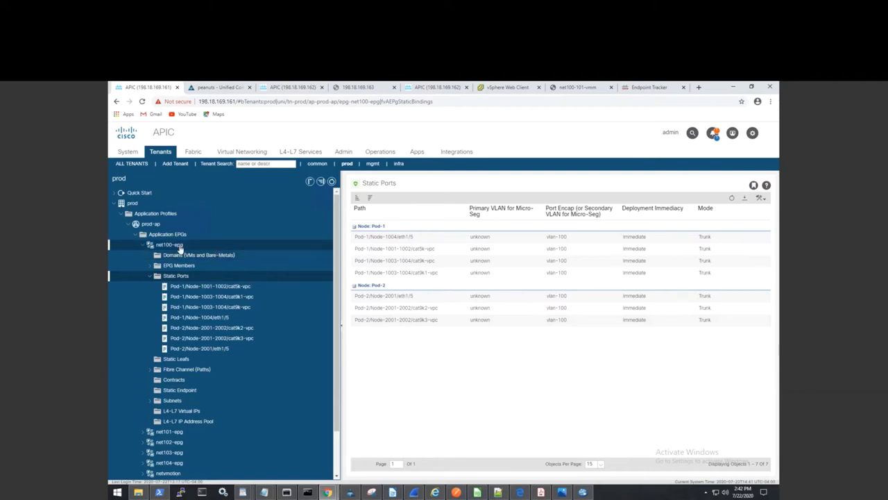
List net100-epg's operational client endpoints and view page 2 of the 24 entries
click(169, 244)
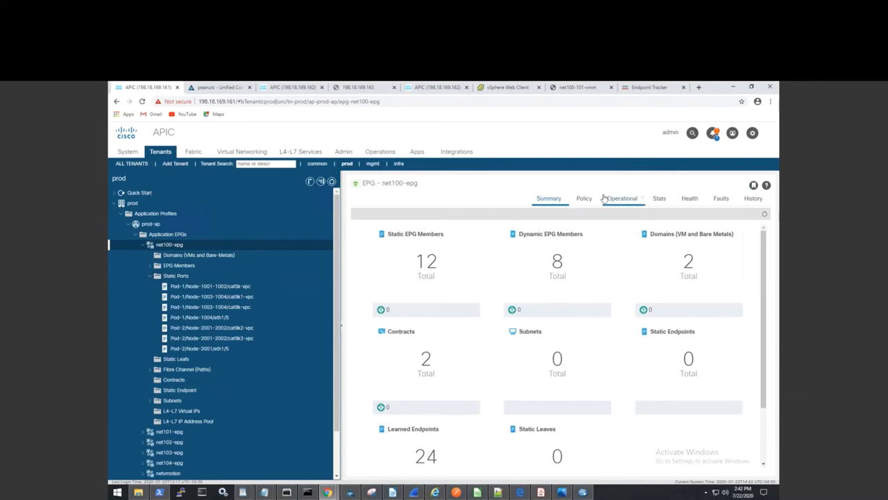
click(622, 198)
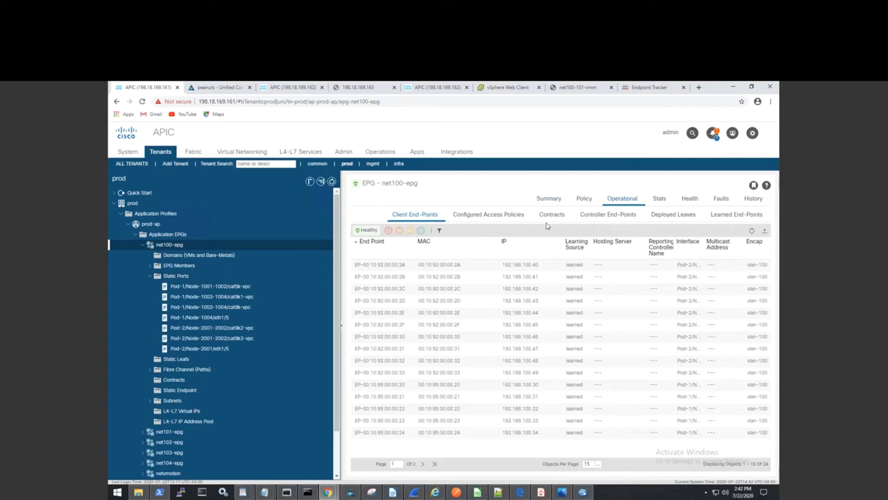
mouse_move(443, 278)
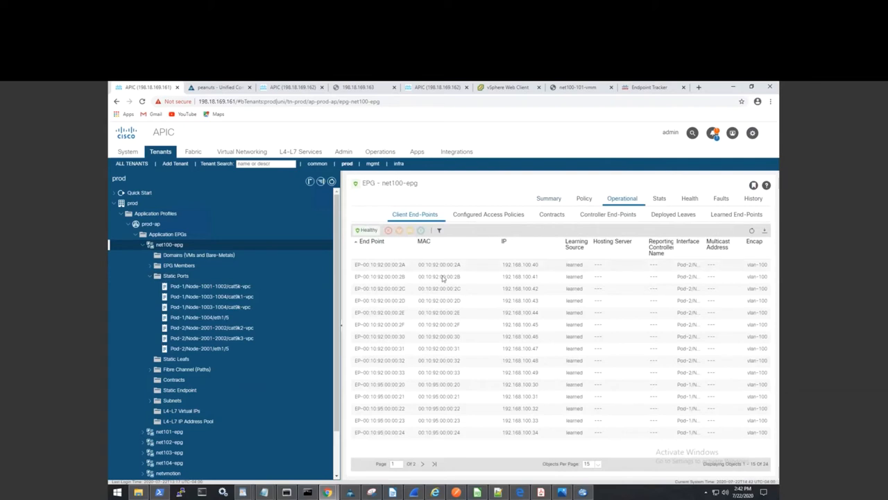
mouse_move(438, 292)
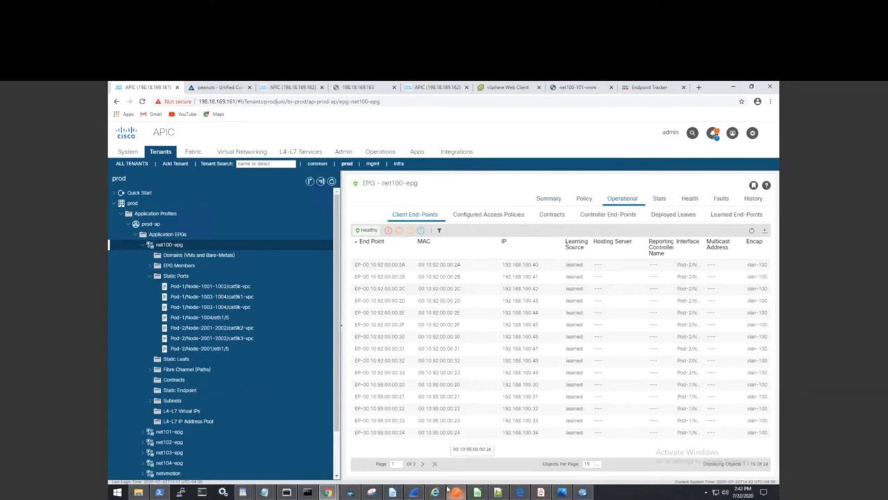
click(424, 464)
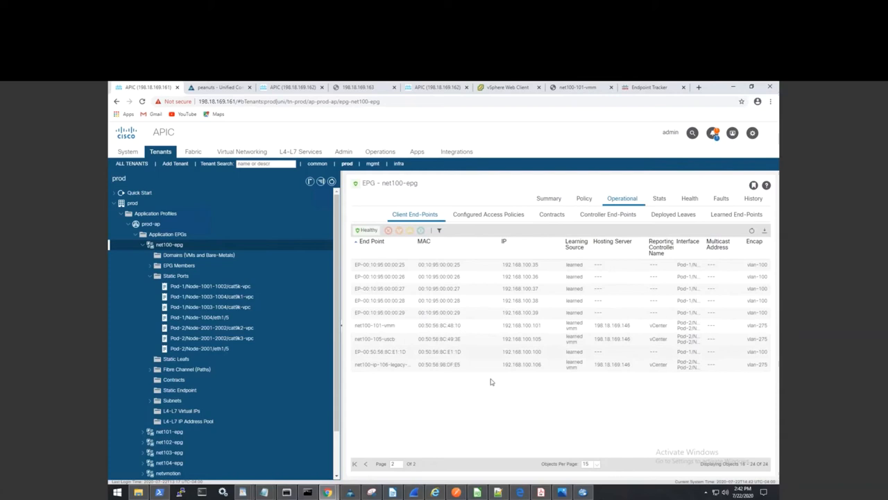
mouse_move(690, 372)
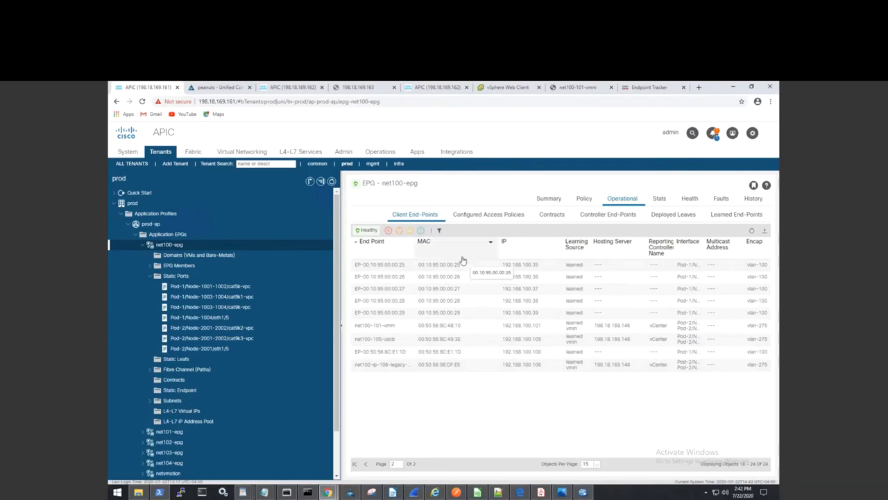
mouse_move(438, 260)
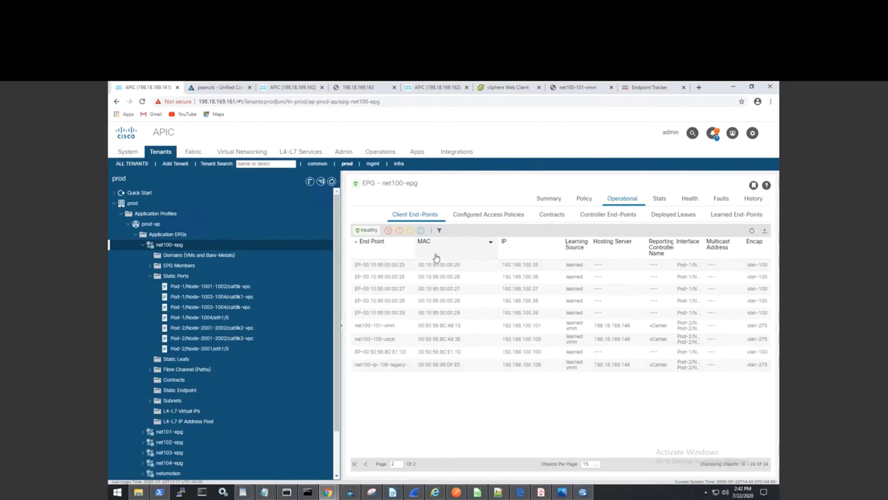
mouse_move(433, 256)
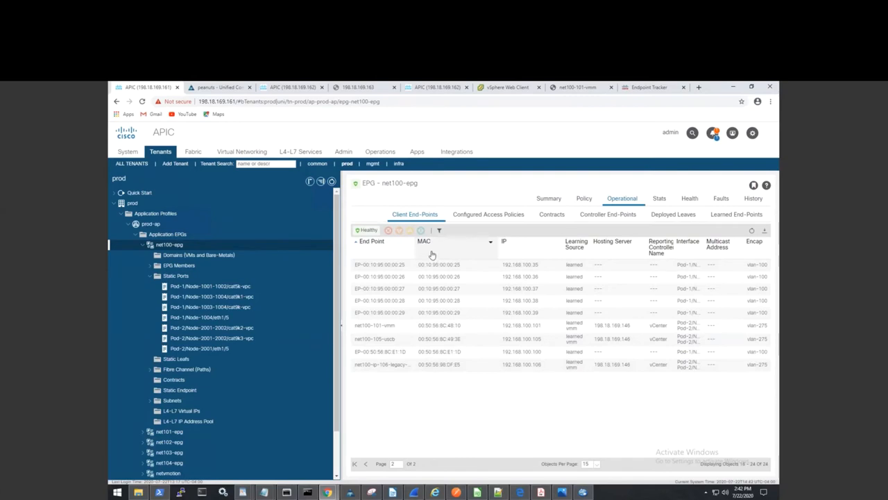
mouse_move(426, 250)
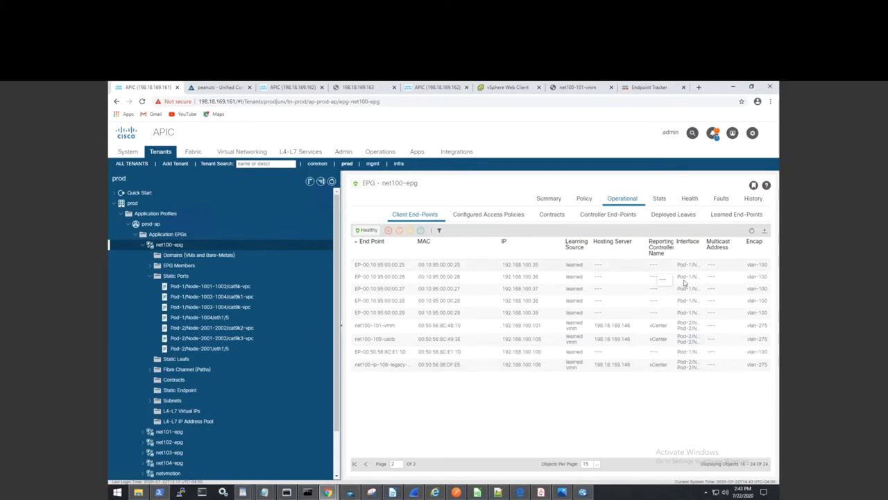
mouse_move(683, 282)
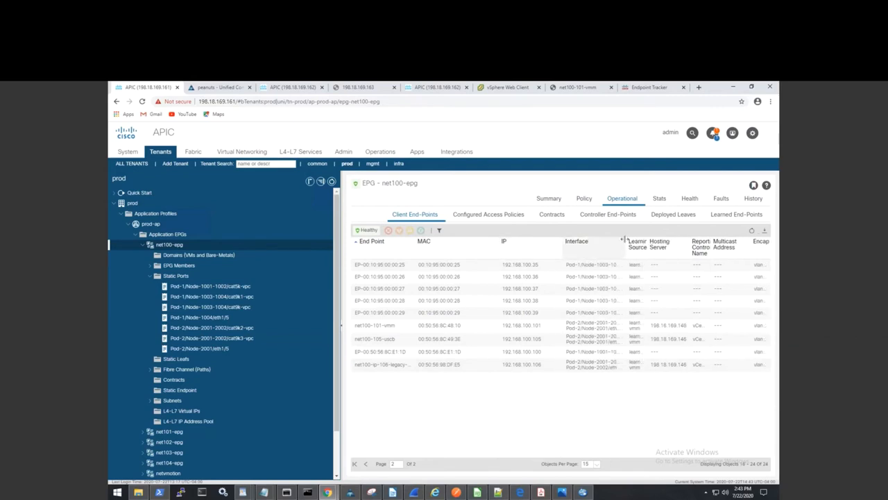
scroll(right, 3)
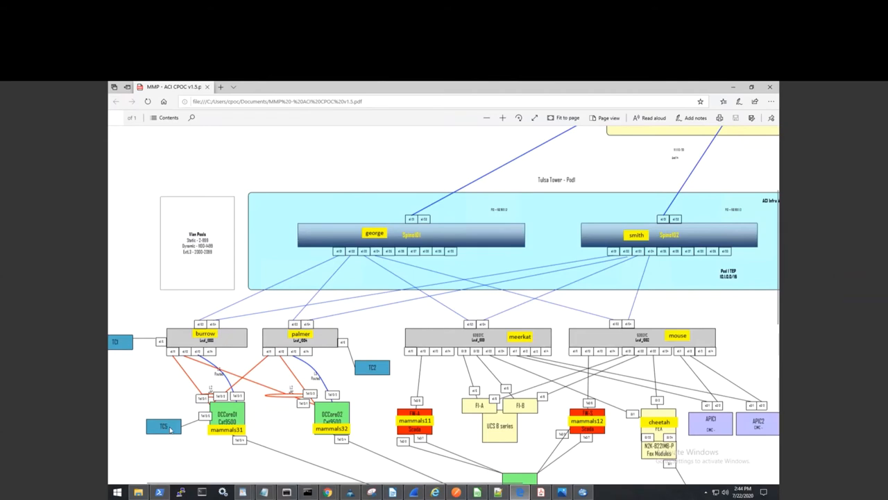
mouse_move(210, 434)
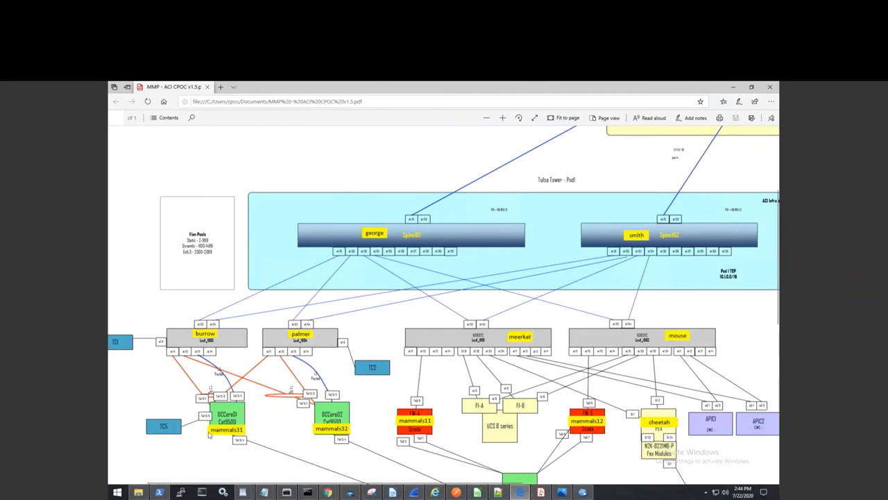
mouse_move(210, 435)
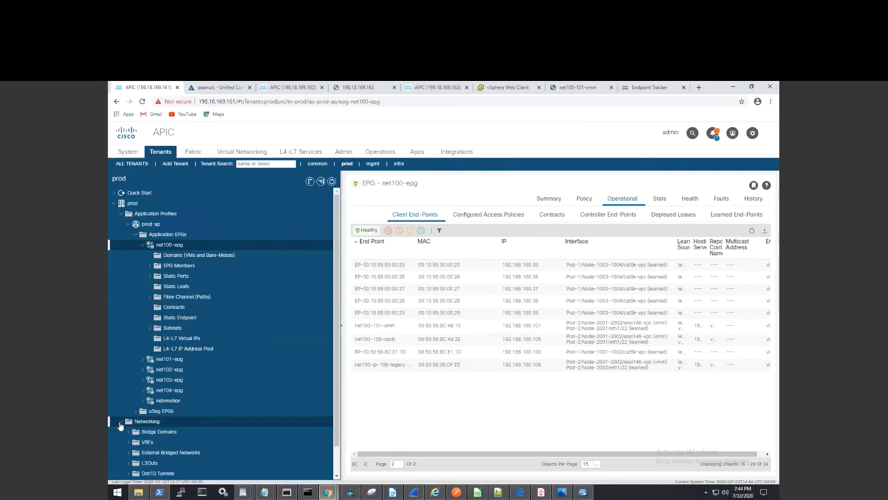
Expand Bridge Domains and open net100-bd, showing regular type with VRF prod
click(128, 431)
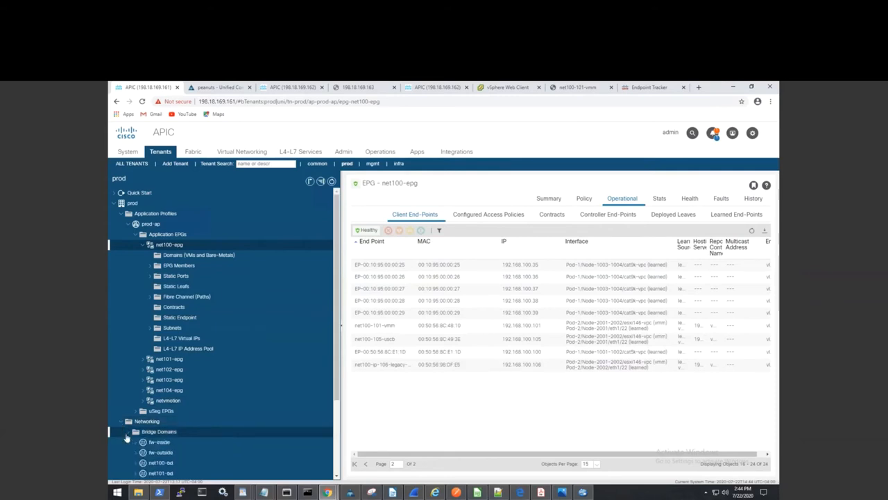
scroll(down, 3)
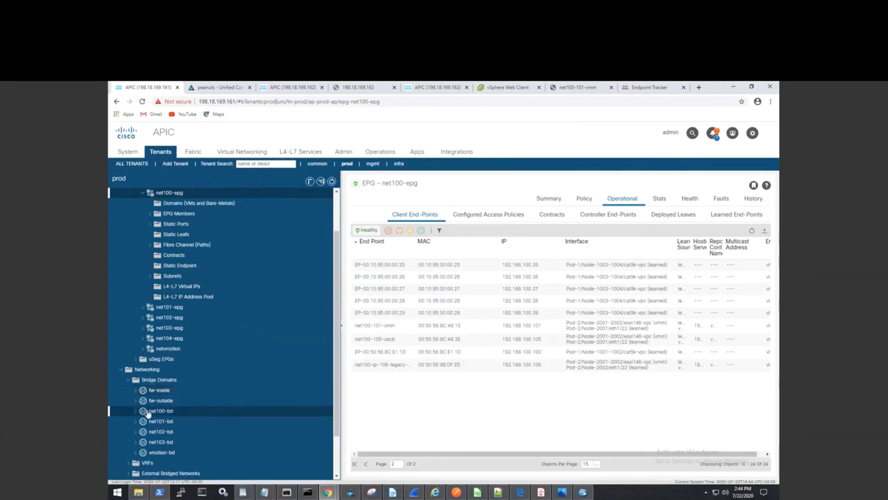
click(160, 410)
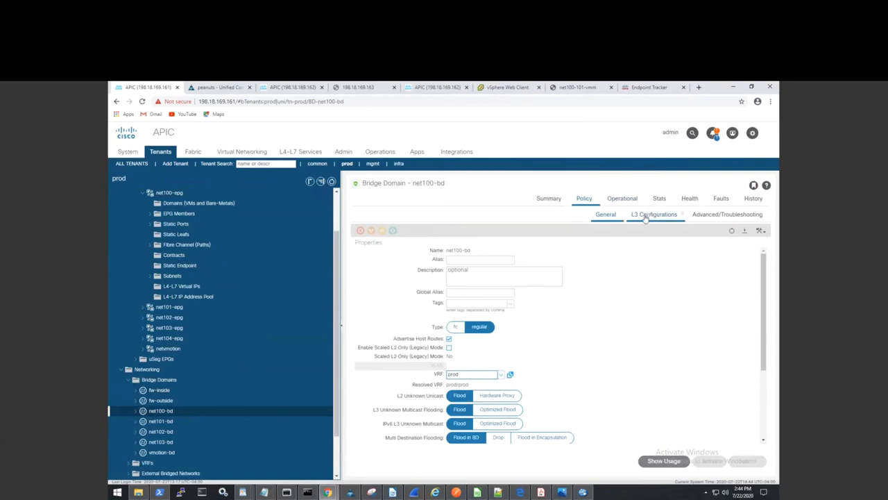
click(653, 214)
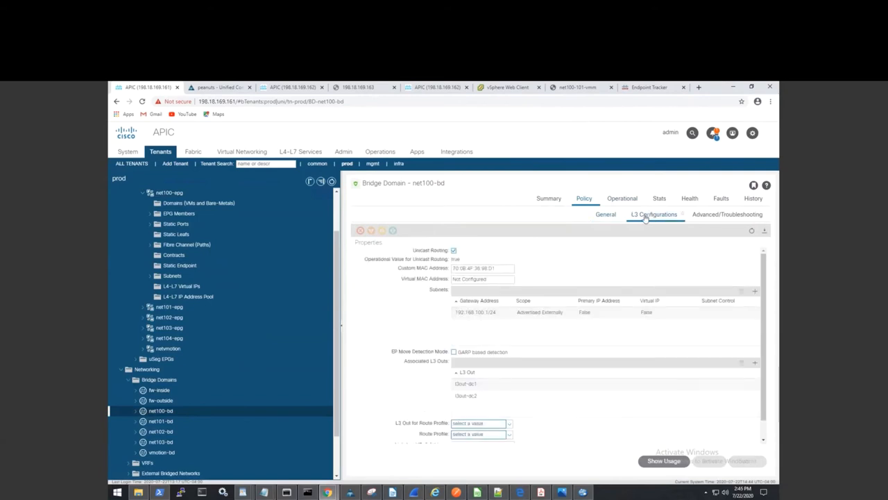
mouse_move(509, 317)
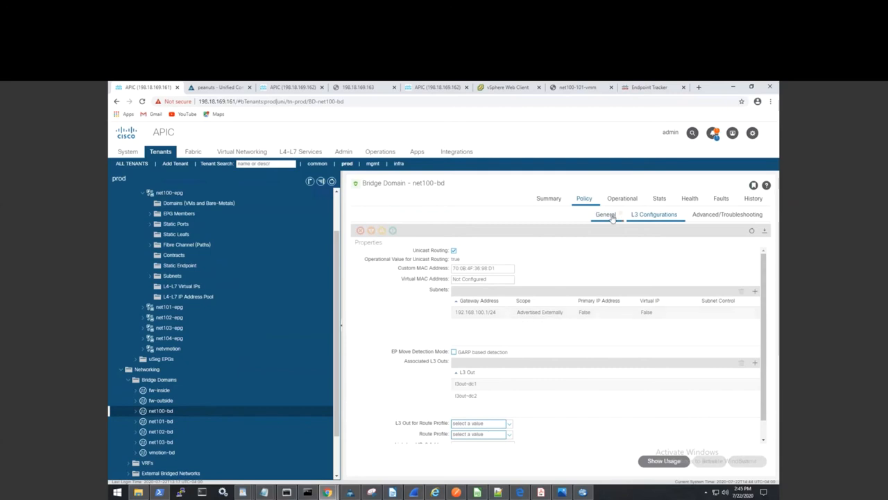
click(604, 214)
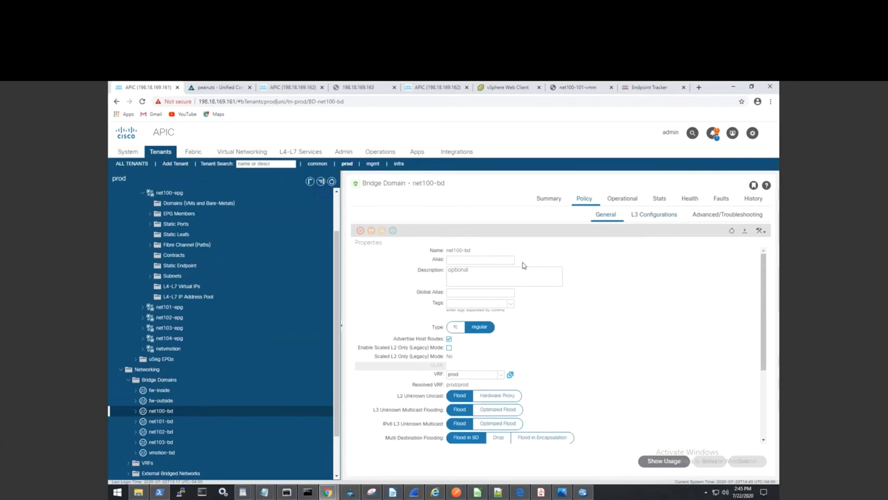
mouse_move(455, 403)
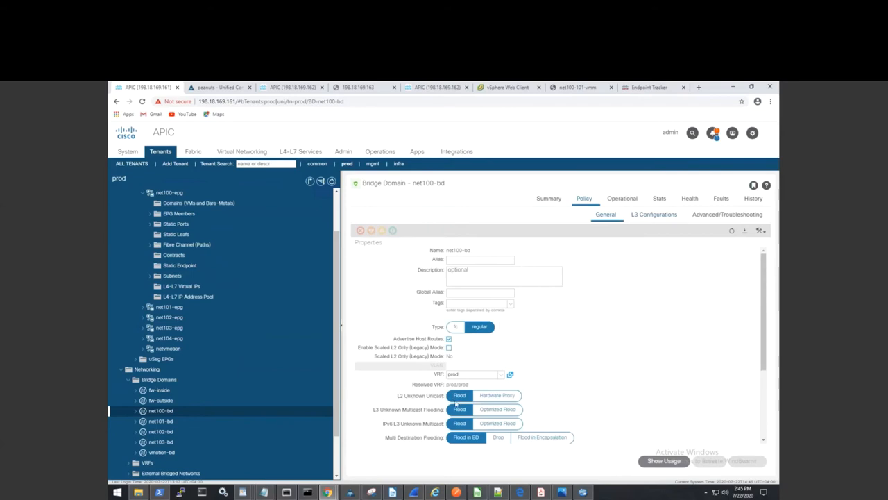
mouse_move(567, 395)
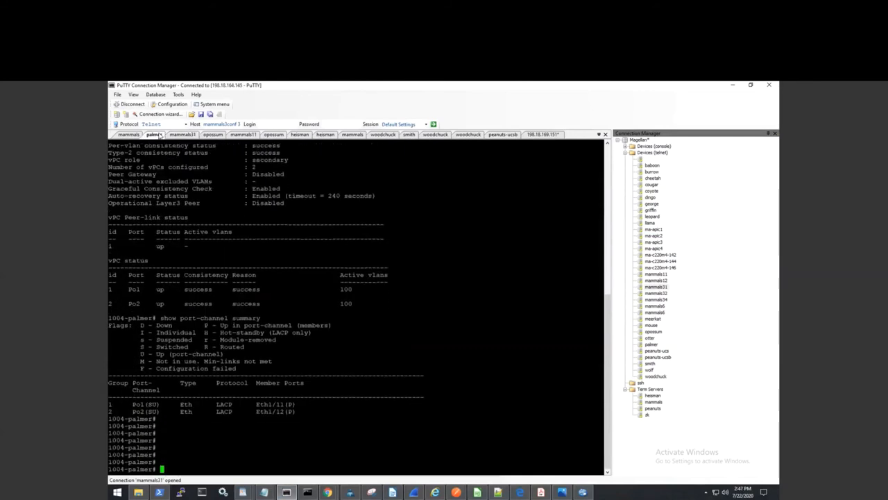
Run 'show endpoint' on 1004-palmer, listing vlan-100 endpoints on po1
text(show)
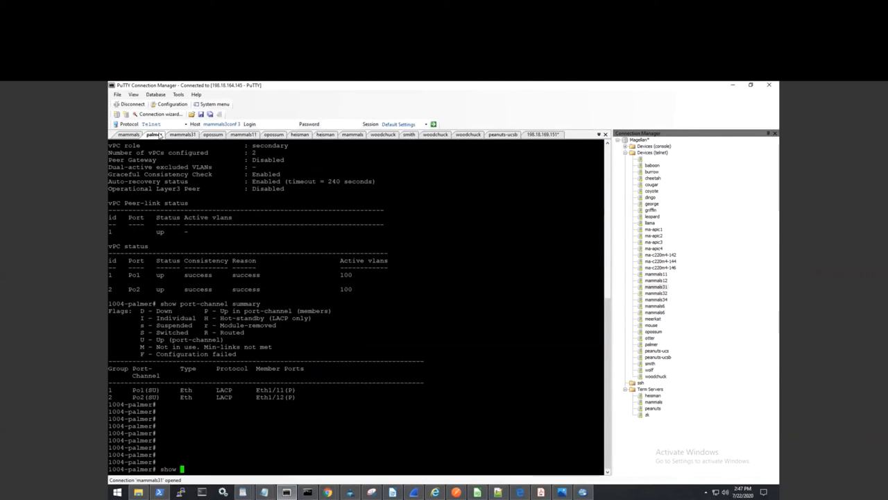
text(endd)
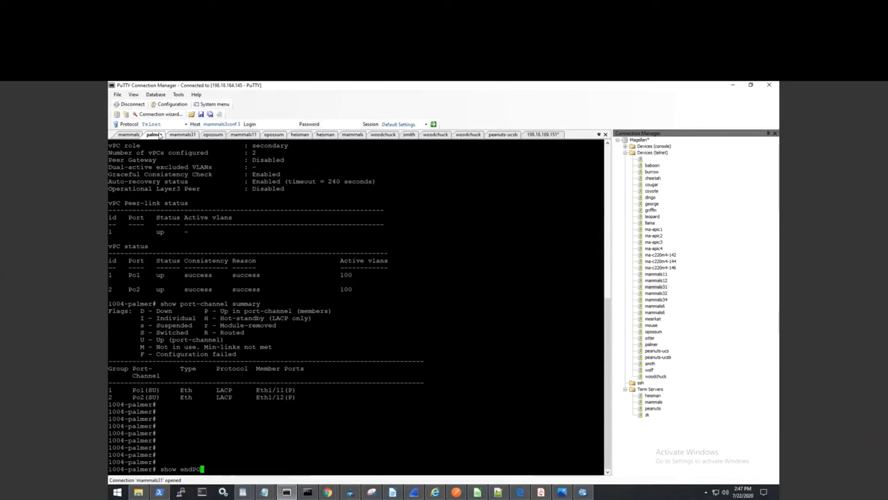
key(BackSpace)
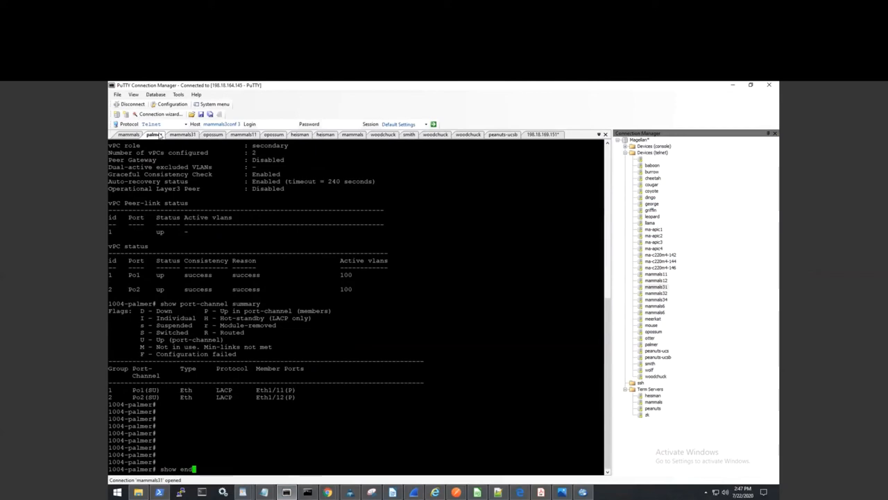
text(point)
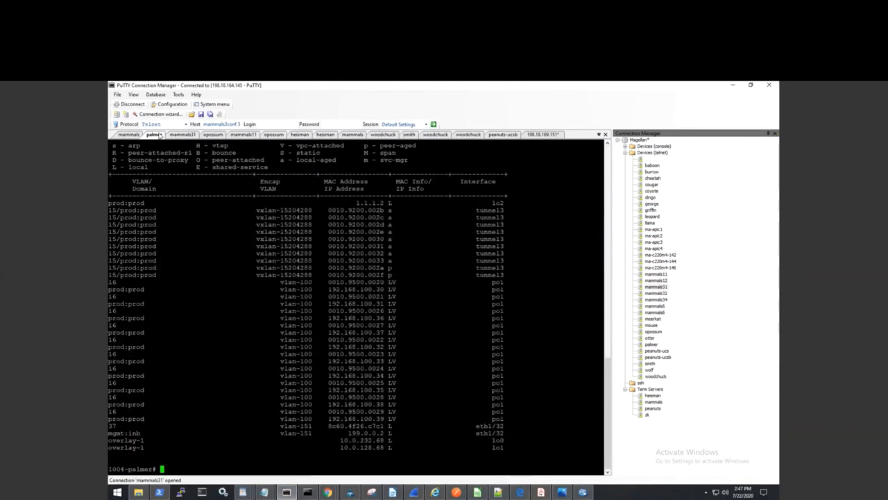
Query endpoints for VLAN 100, whose Endpoint Summary reports zero endpoints
text(shoa)
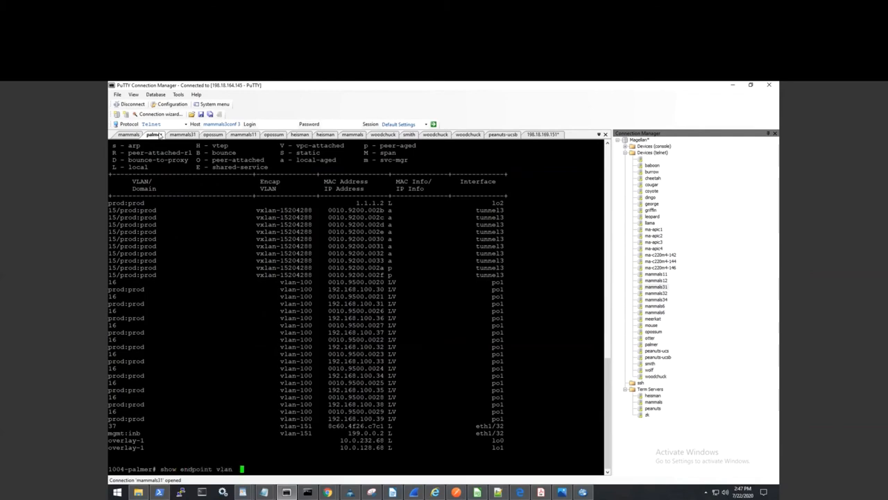
text(100)
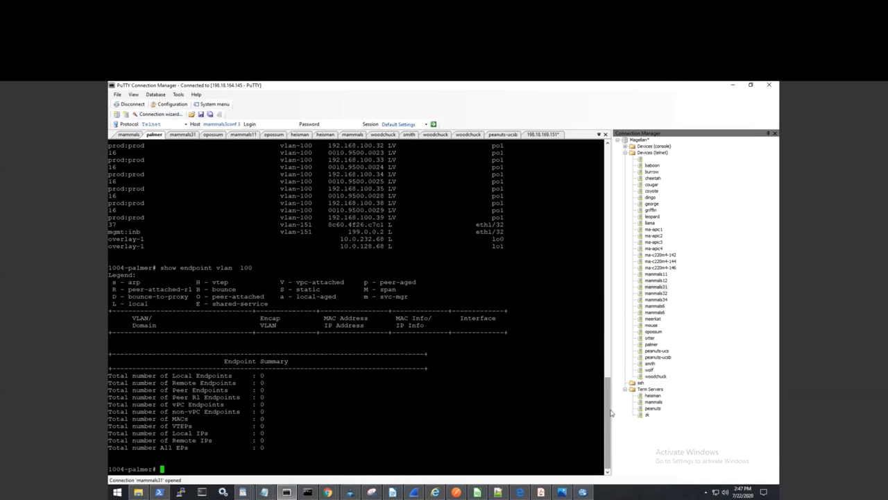
text(show)
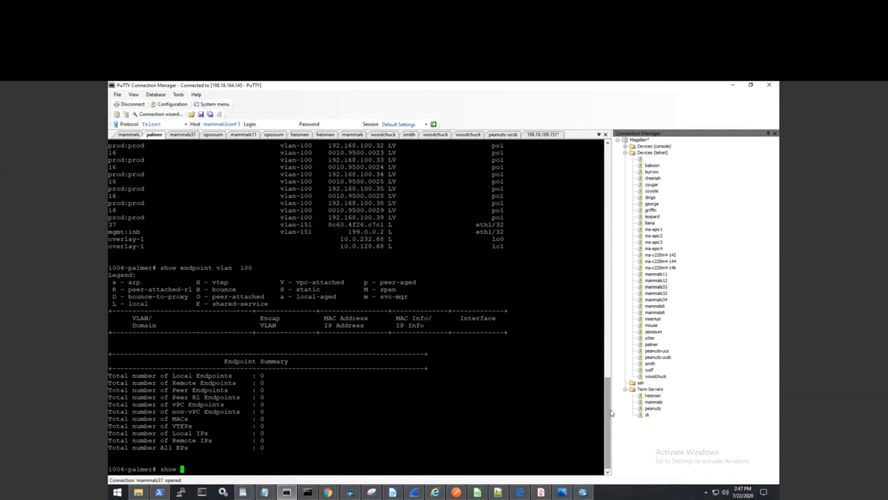
Show the extended VLAN table mapping net100-epg to VLAN 16, then query endpoints on VLAN 16
text(vlan extended)
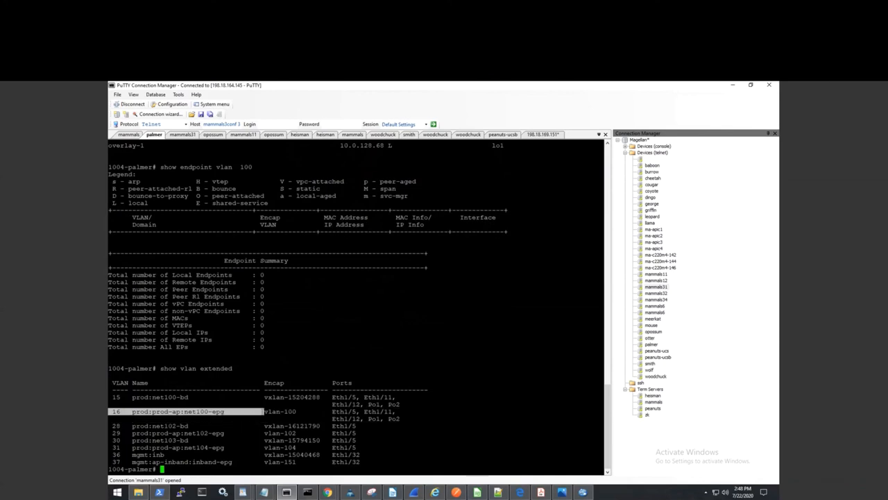
text(show en)
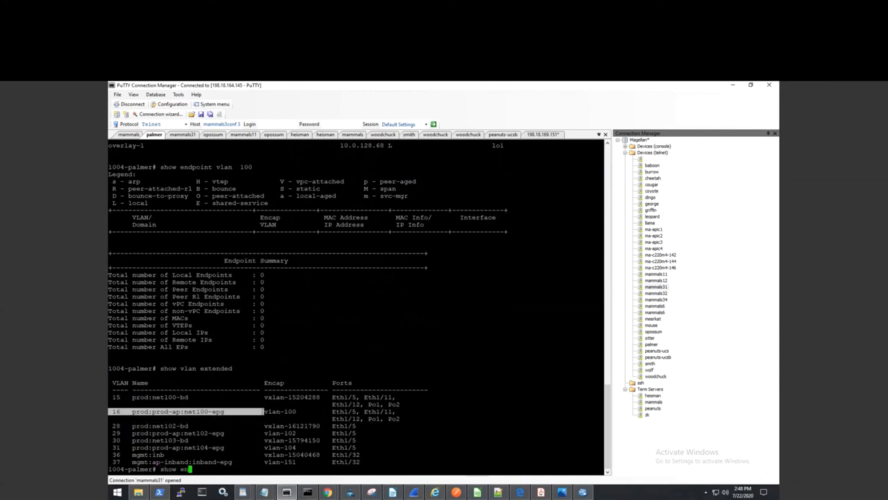
text(dpoint)
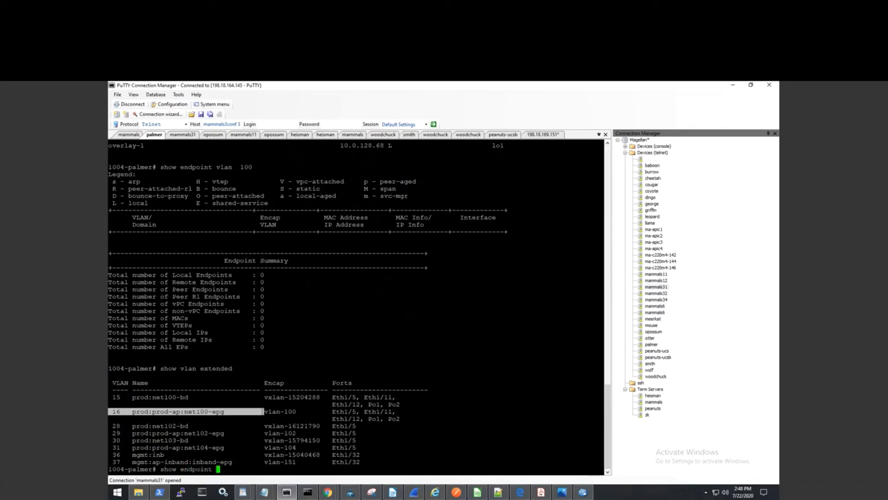
text(vlan 16)
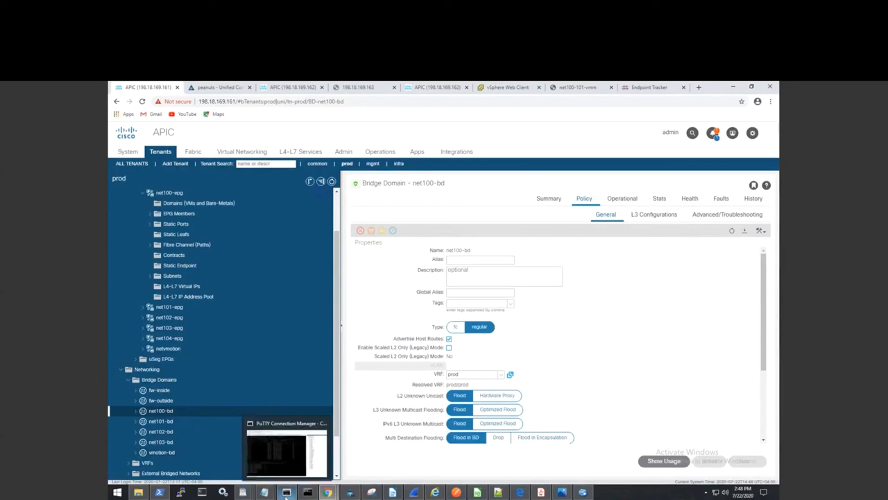
Return to the leaf's endpoint results and enter an SSH quick connection to 198.18.169.161
click(287, 492)
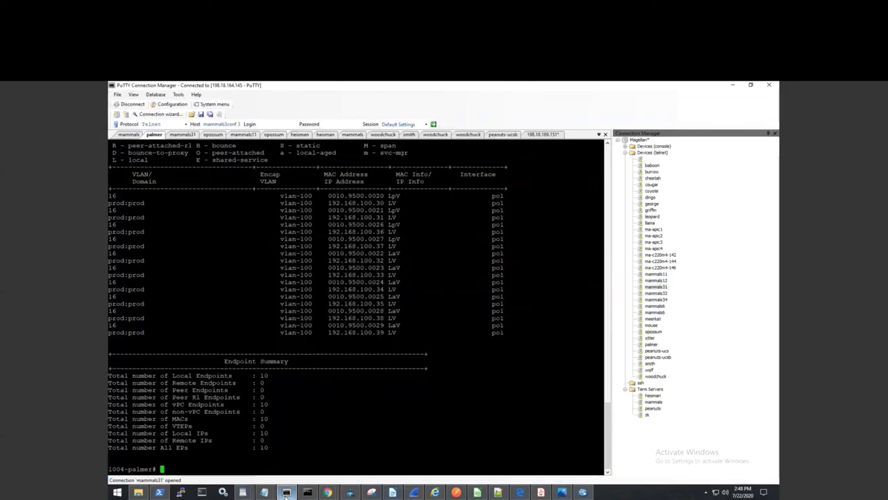
click(183, 123)
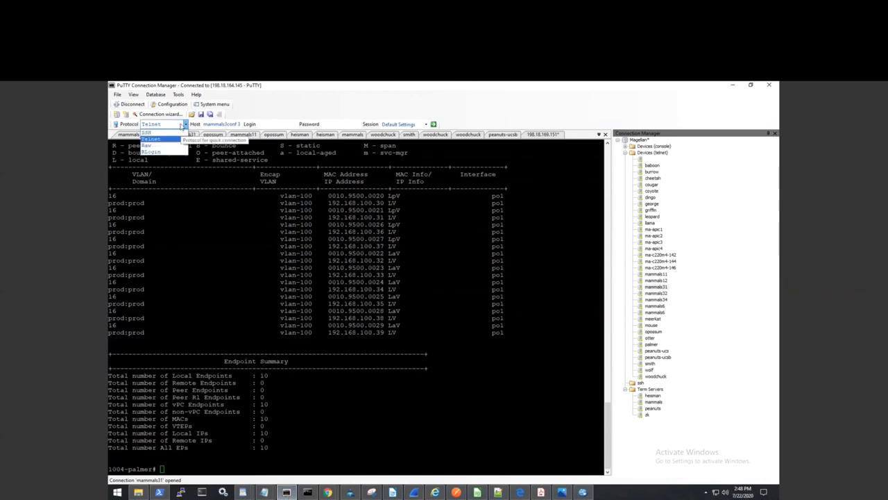
click(150, 139)
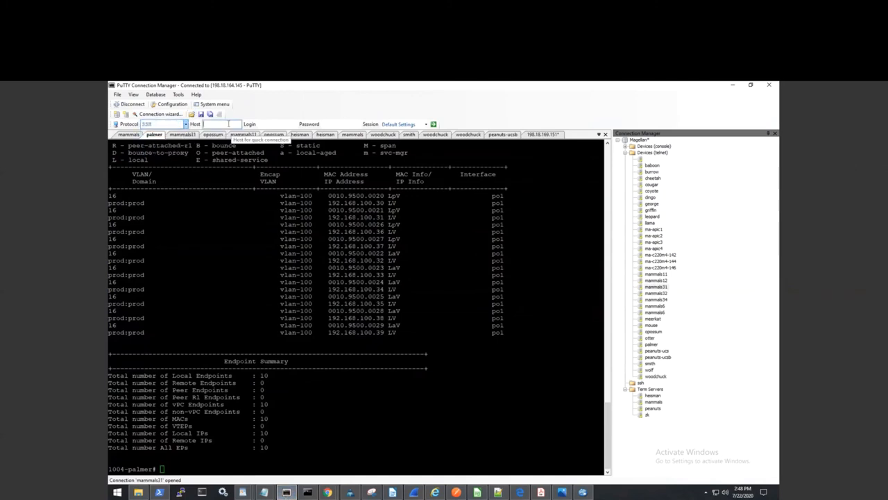
text(198.18.1)
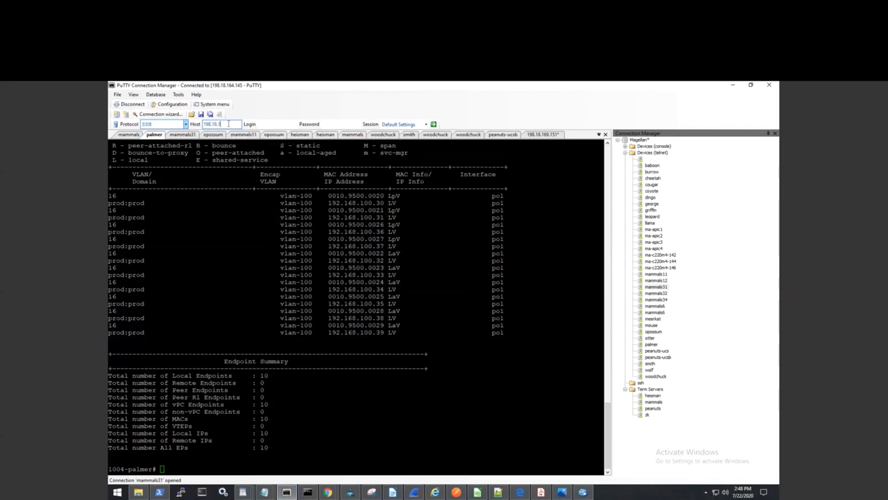
text(69.161)
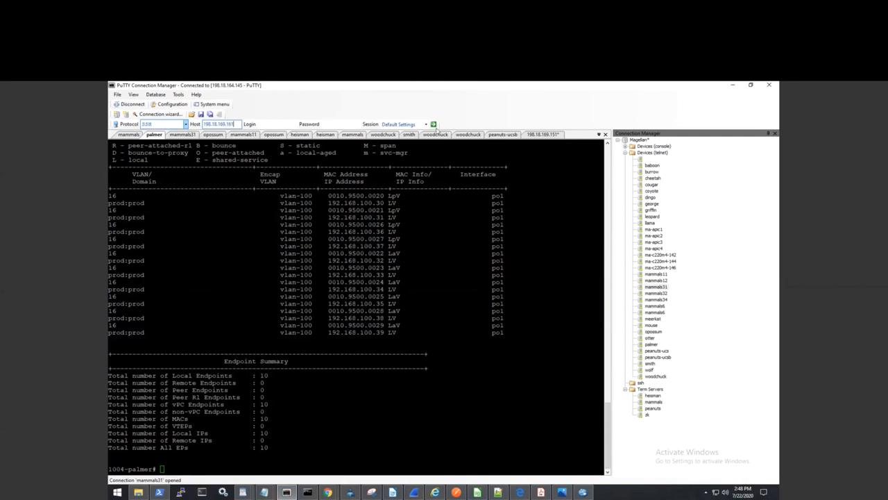
Connect to the APIC over SSH and log in as admin
click(433, 123)
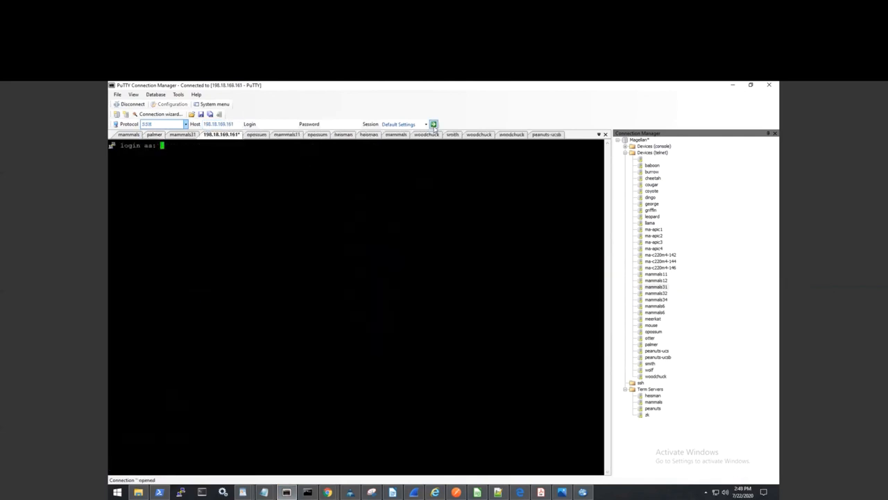
text(admin)
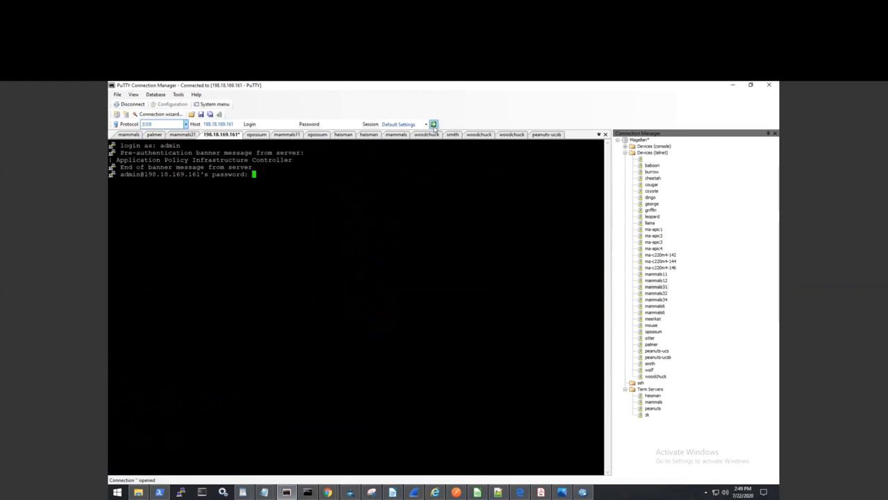
key(Enter)
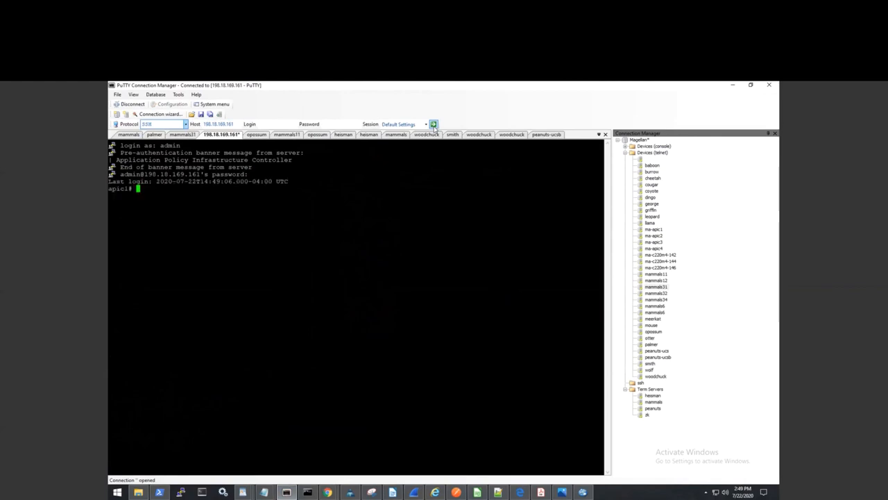
Enter 'show endpoints vlan' at the apic1# prompt
text(sho)
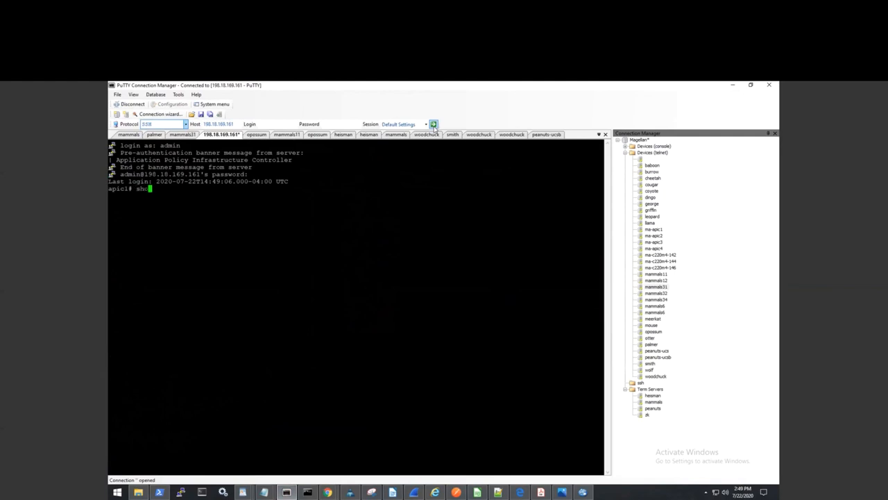
text(endpoints)
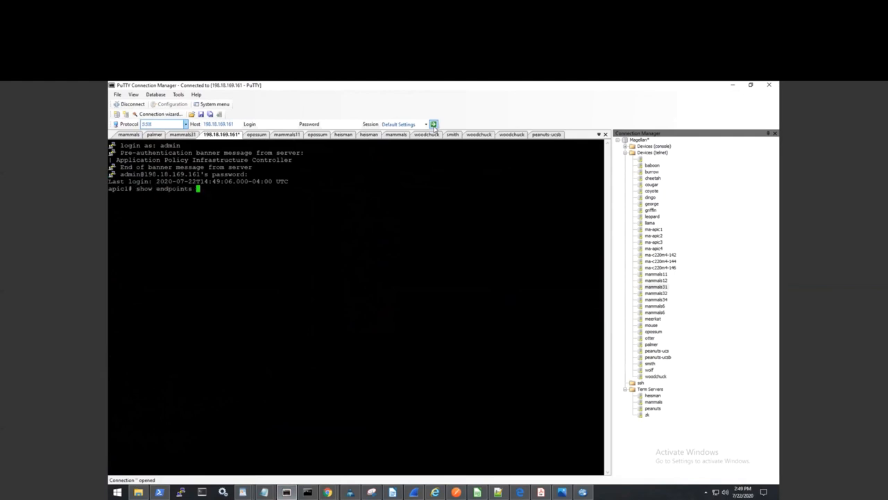
text(vlan)
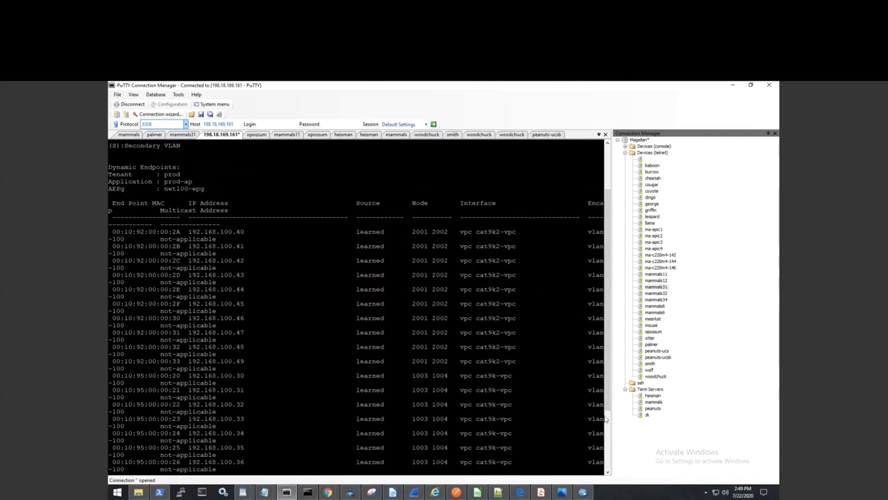
mouse_move(612, 361)
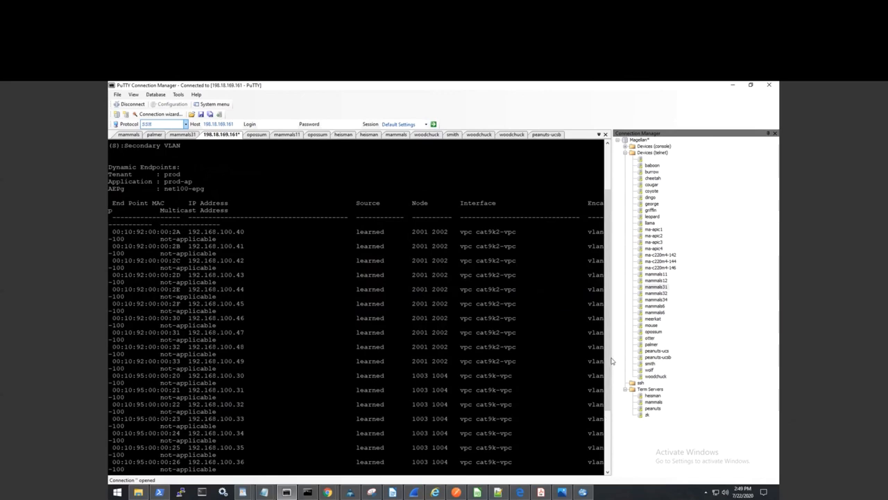
mouse_move(611, 360)
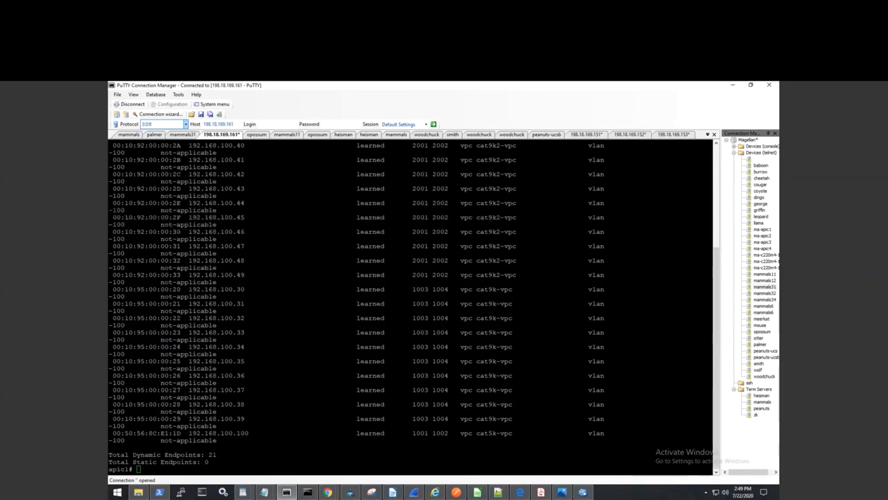
mouse_move(660, 324)
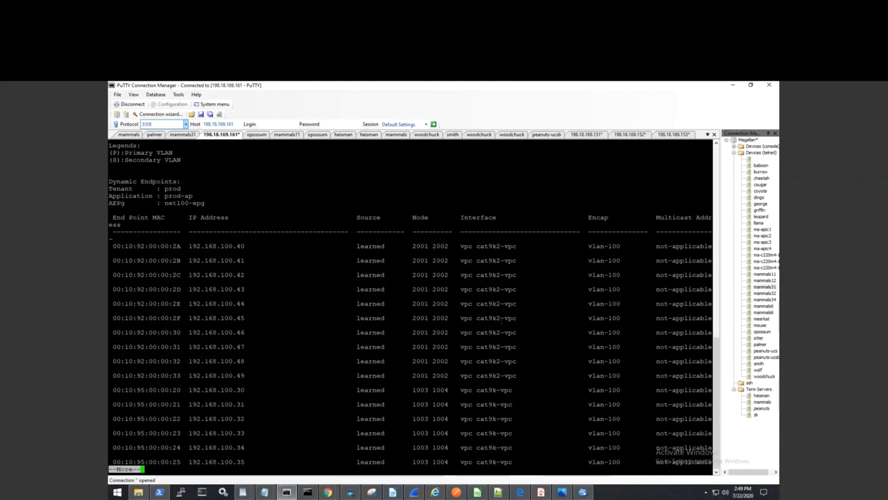
Page to the end of the APIC endpoint list to see 21 dynamic, zero static
key(space)
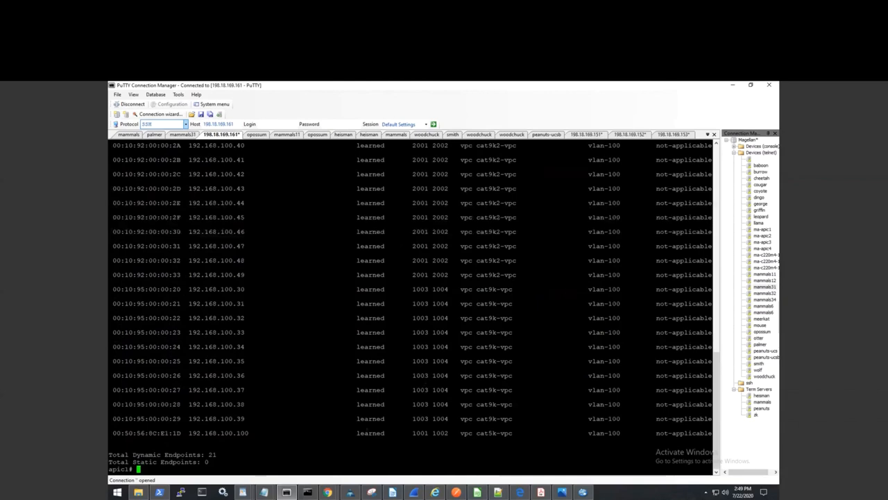